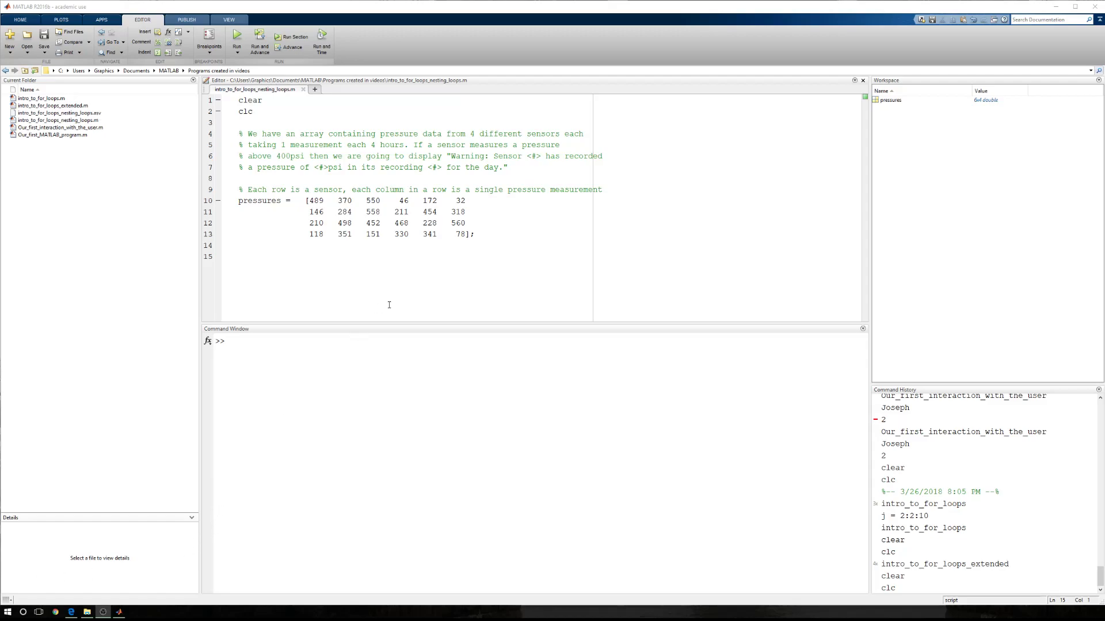
mouse_move(421, 376)
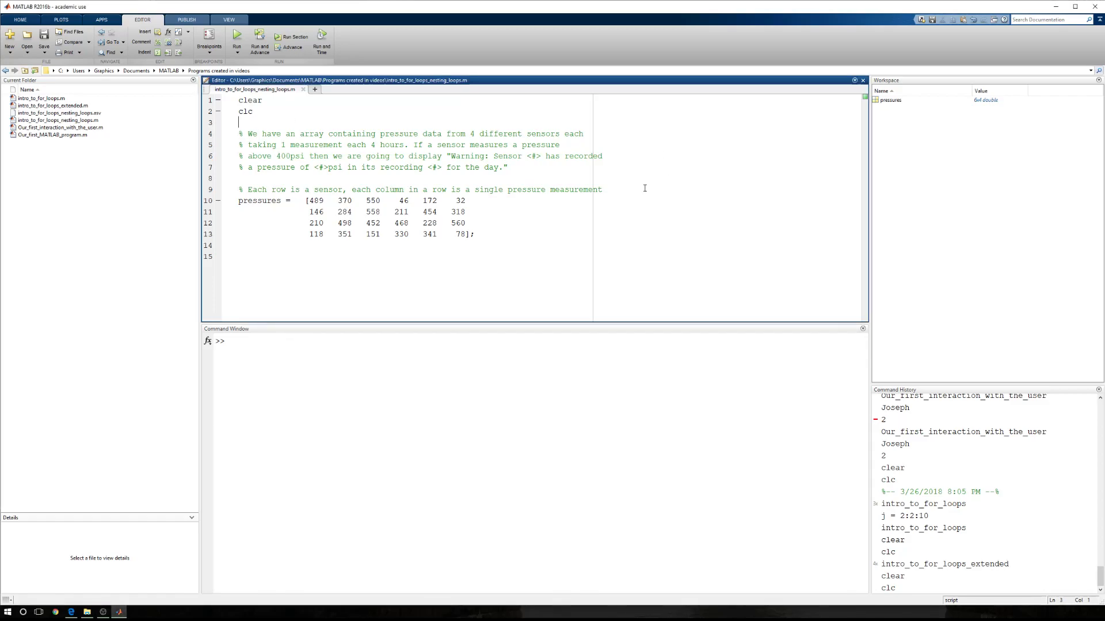
mouse_move(638, 180)
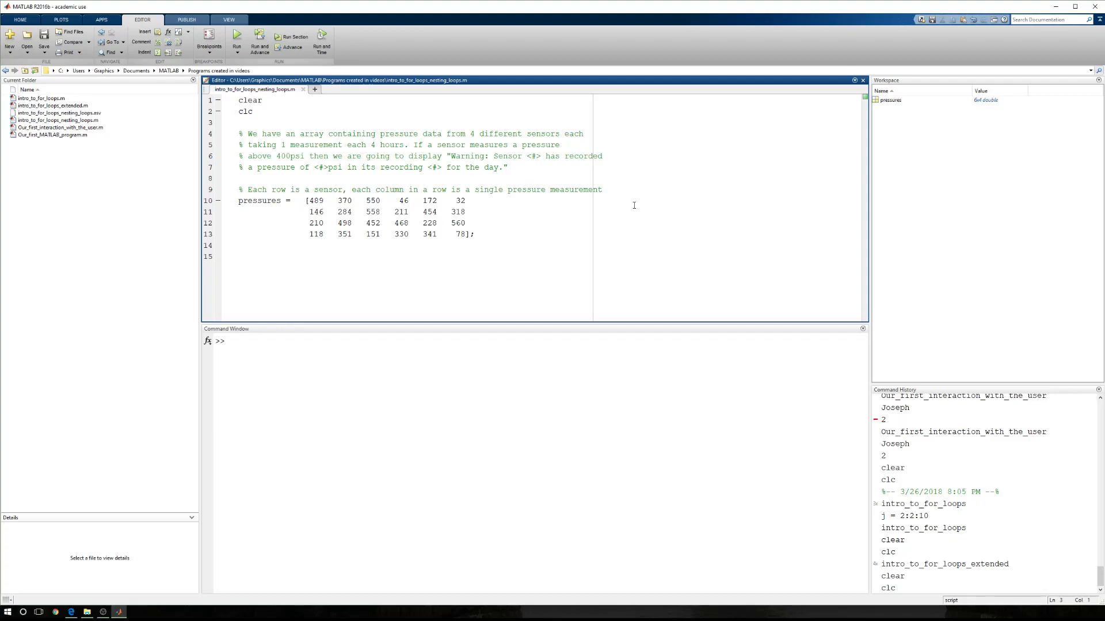
Below the pressures matrix, start the outer loop for i = 1:4
left_click(239, 122)
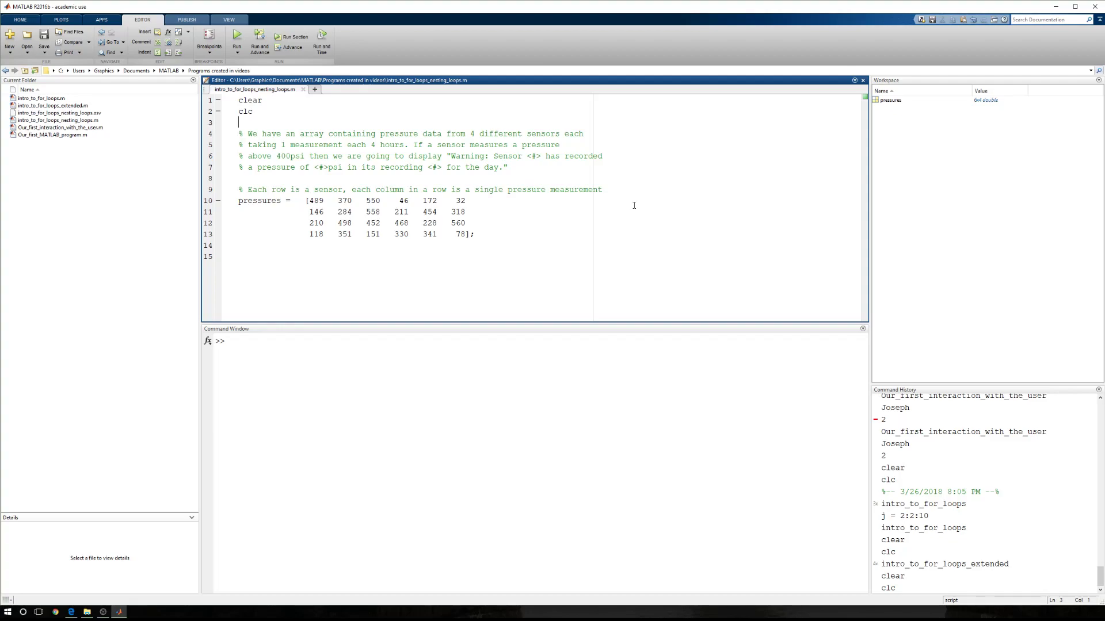
left_click_drag(308, 200, 467, 200)
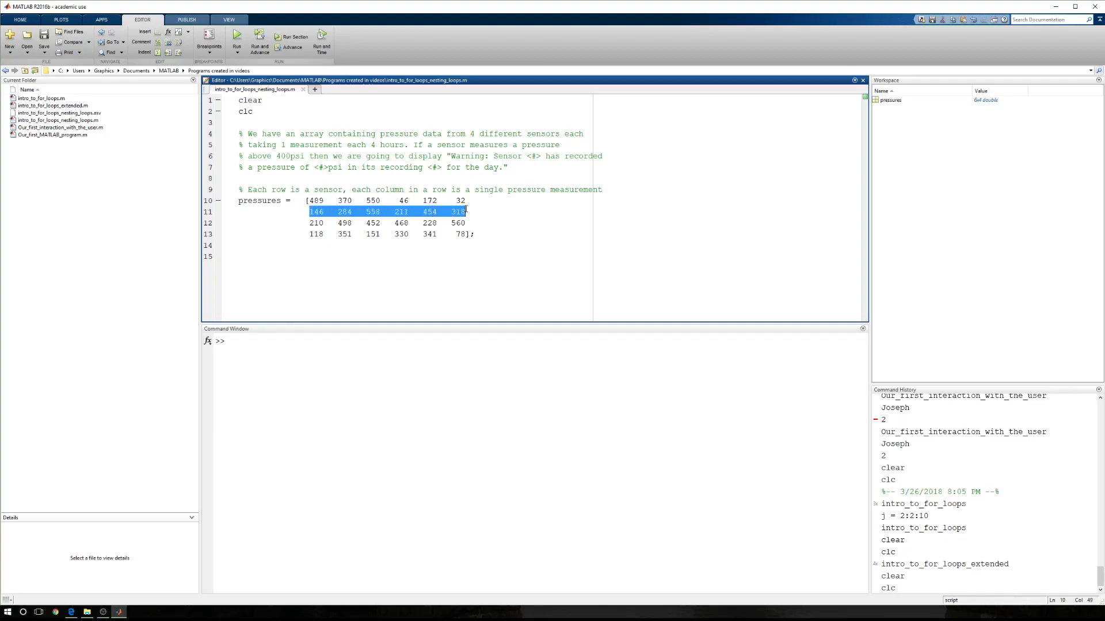
left_click(386, 223)
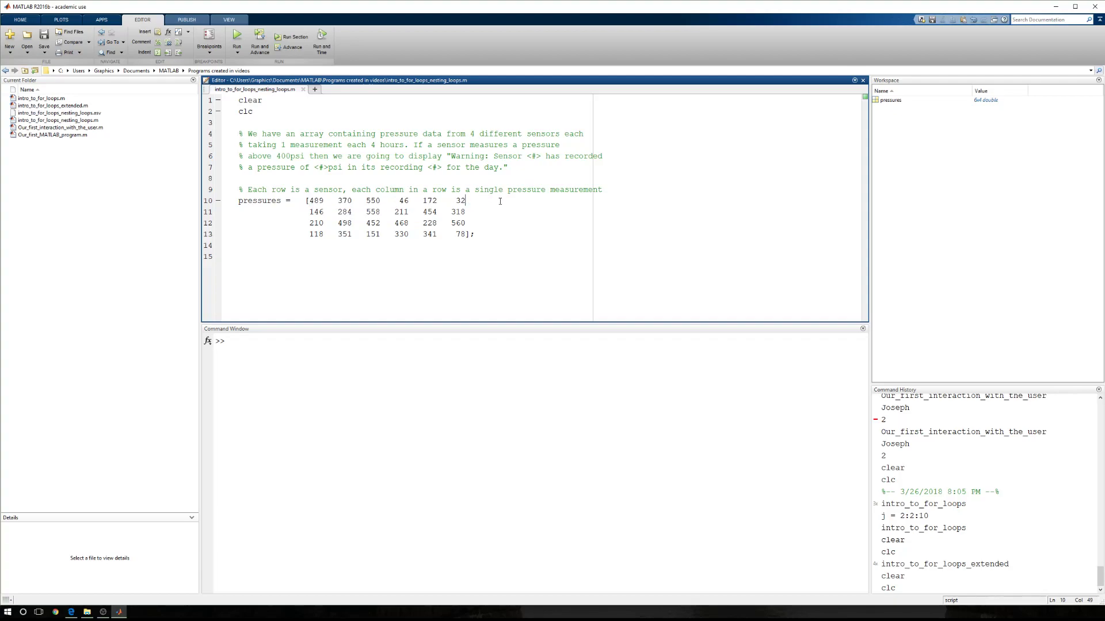
mouse_move(387, 249)
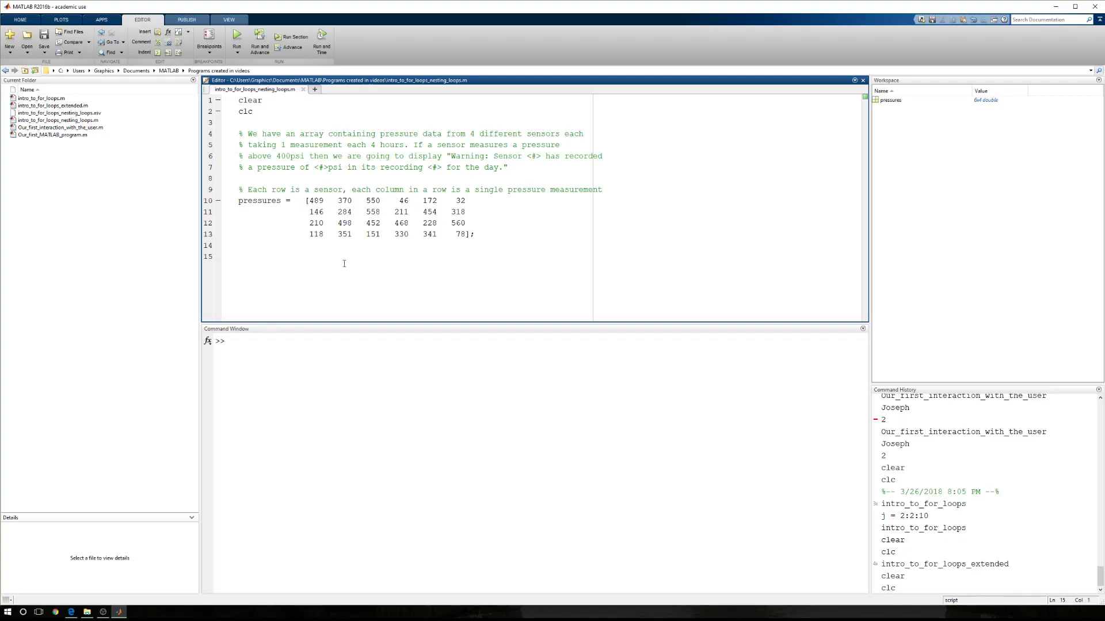
type("for i")
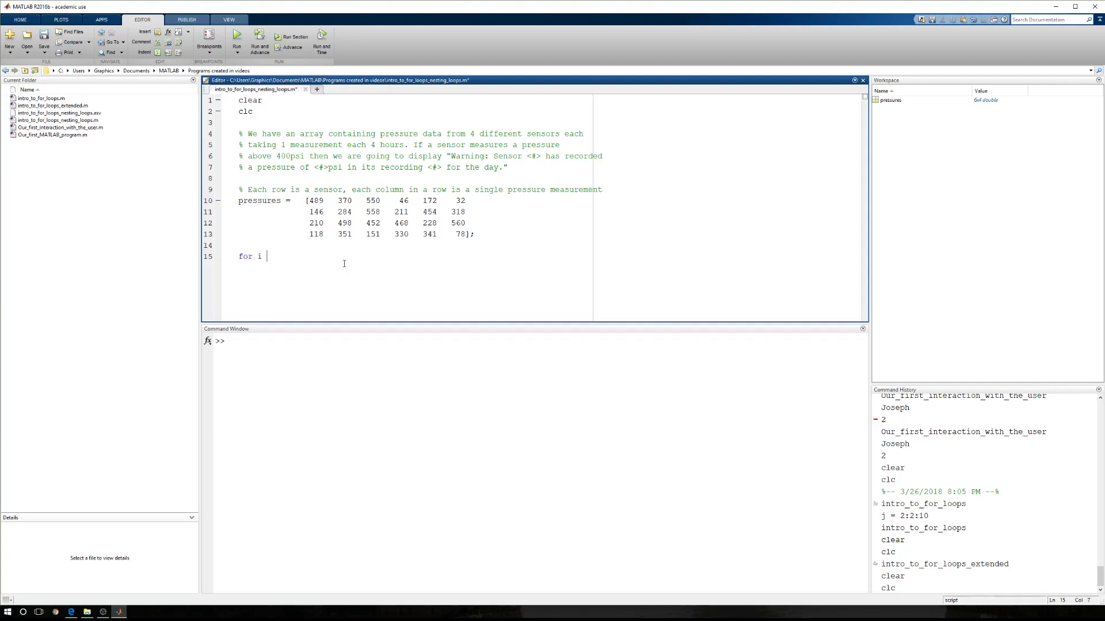
type("= 1:4")
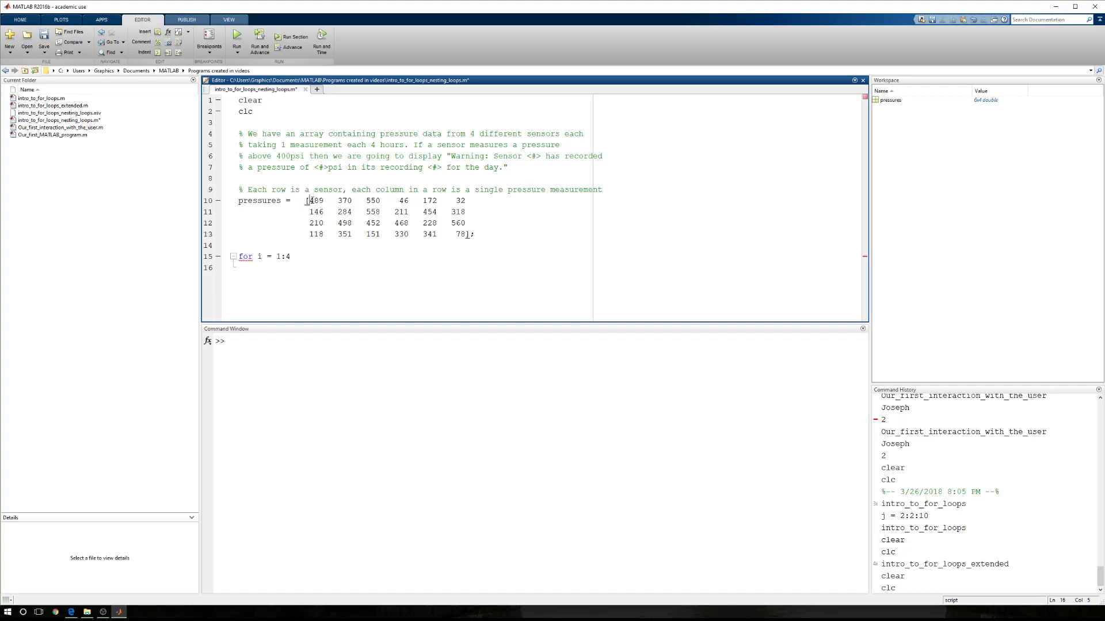
left_click_drag(307, 211, 405, 211)
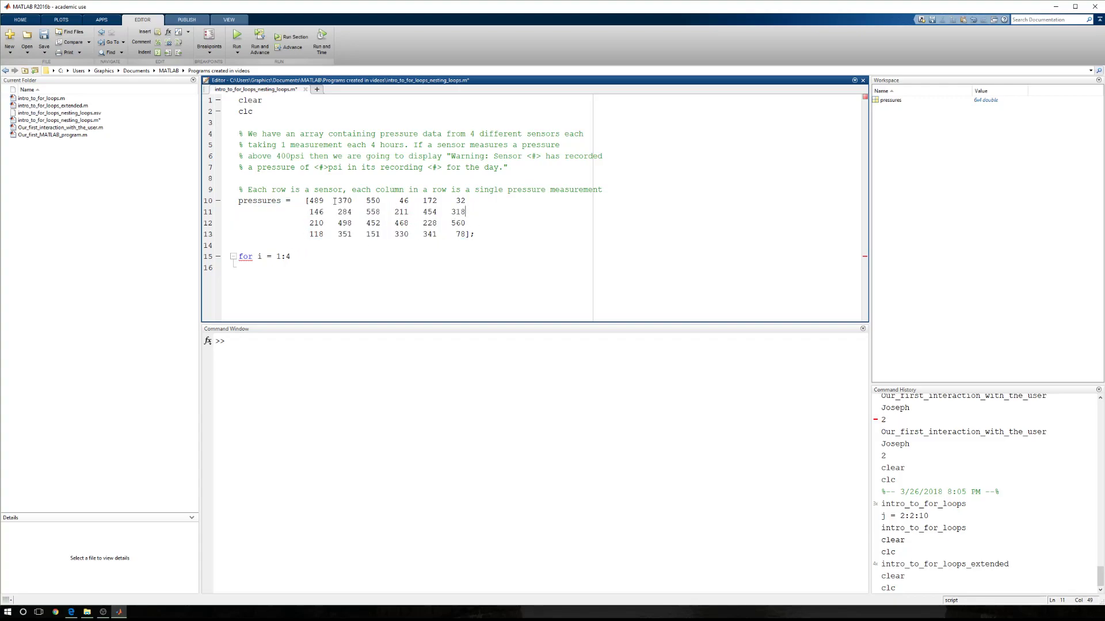
Add a nested for j = 1:6 loop with an empty disp() call and end statements
double_click(316, 201)
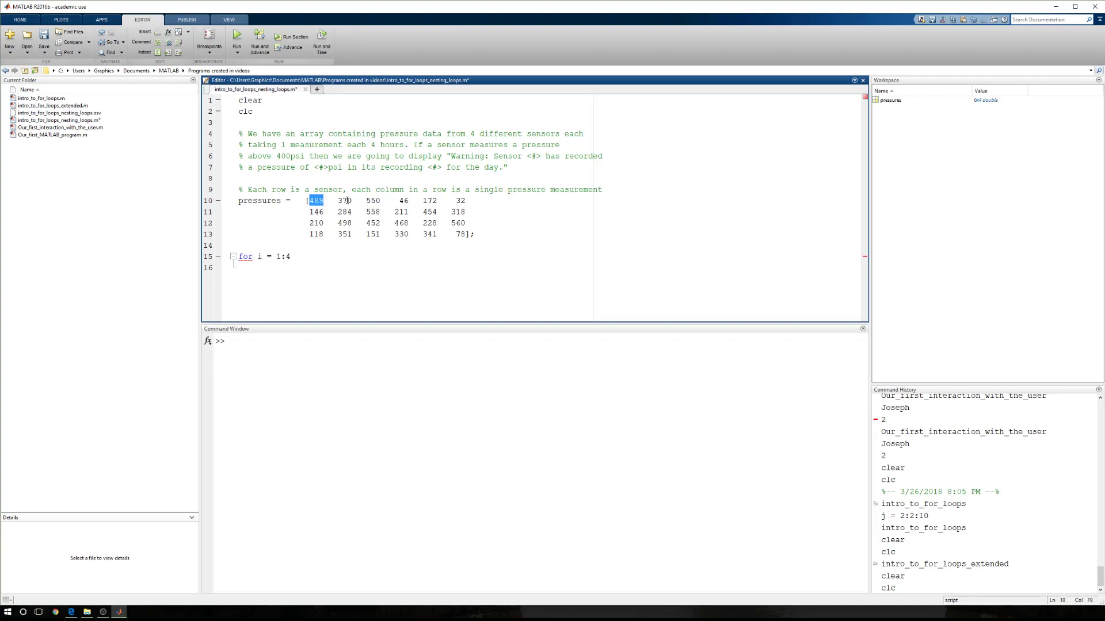
double_click(373, 200)
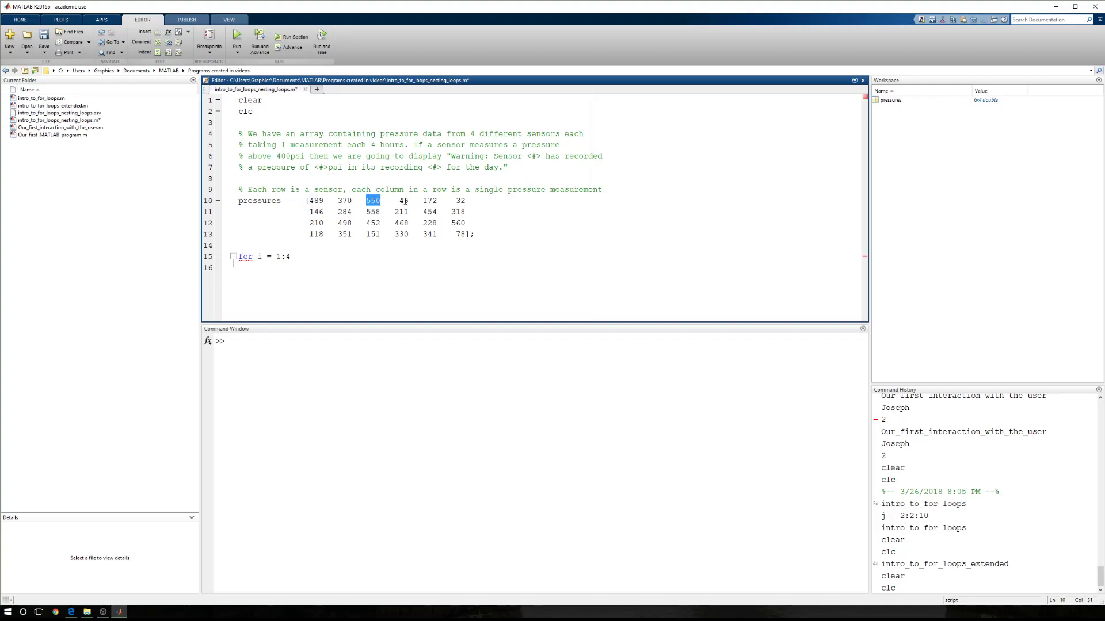
left_click(461, 201)
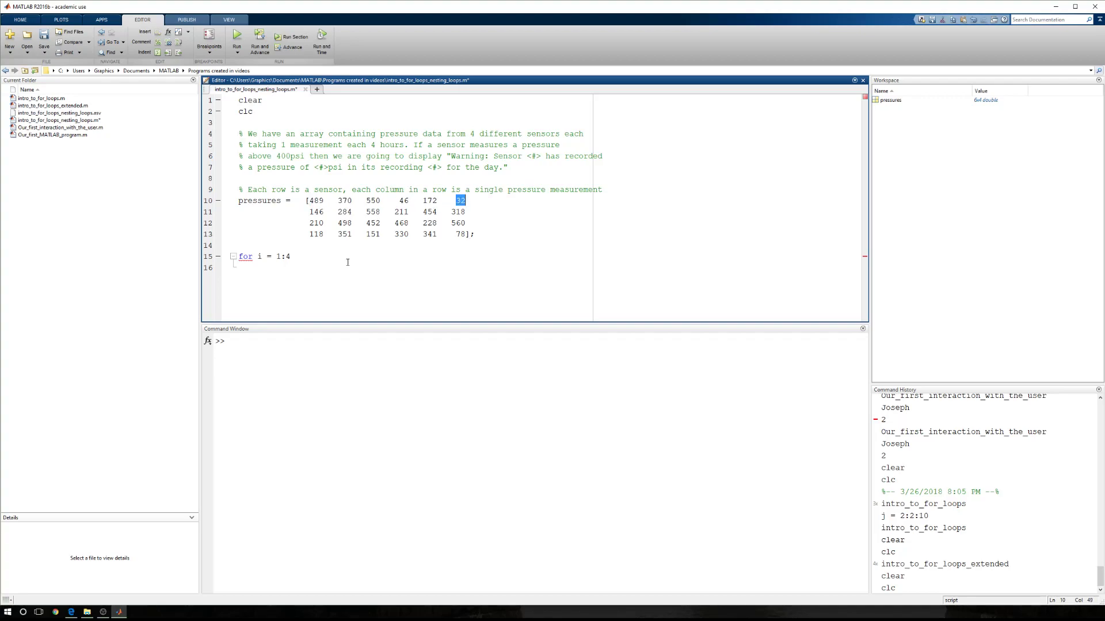
type("for")
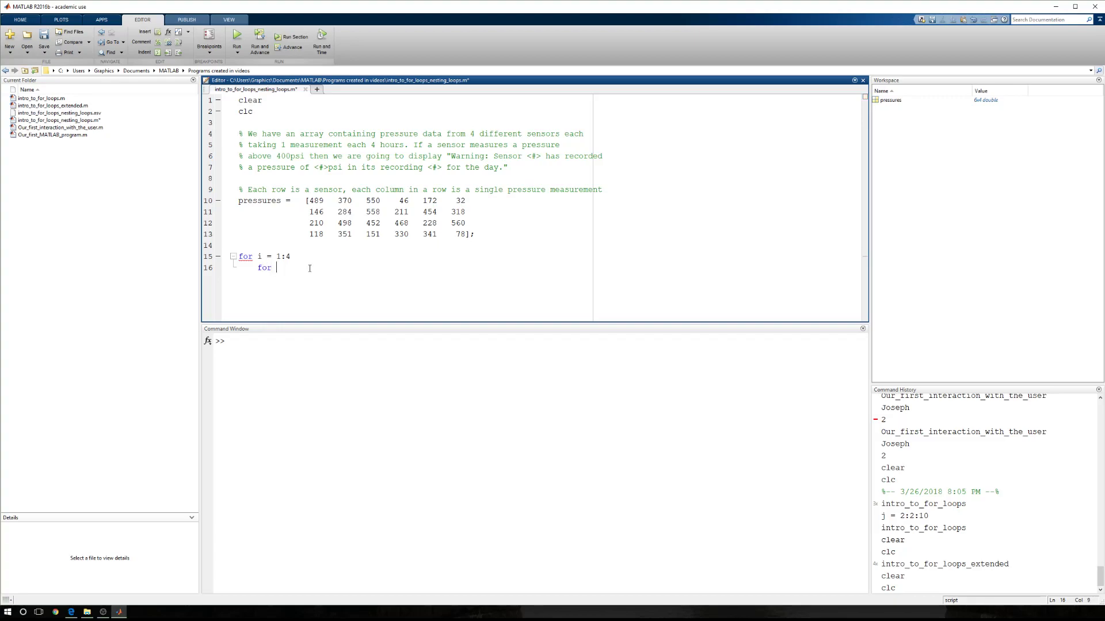
type("j = 1:6")
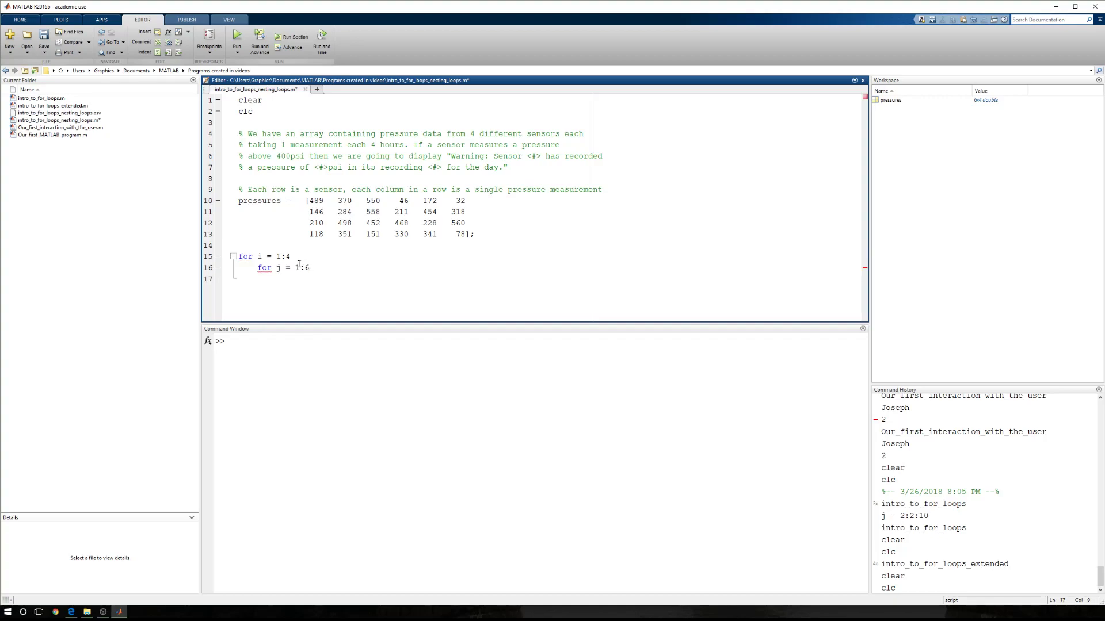
type("en")
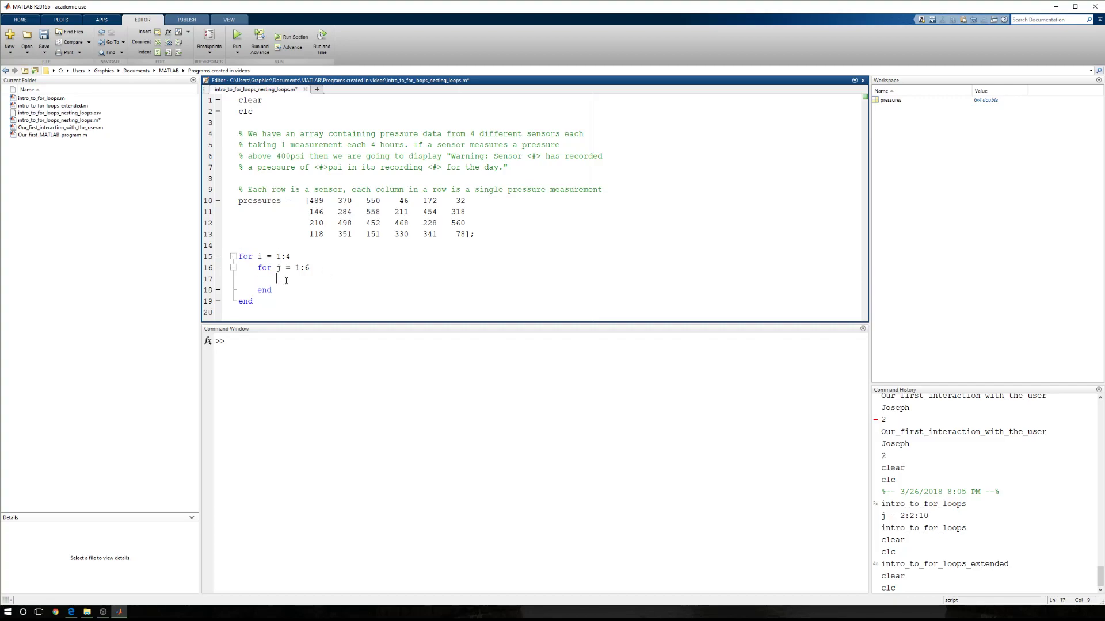
type("di")
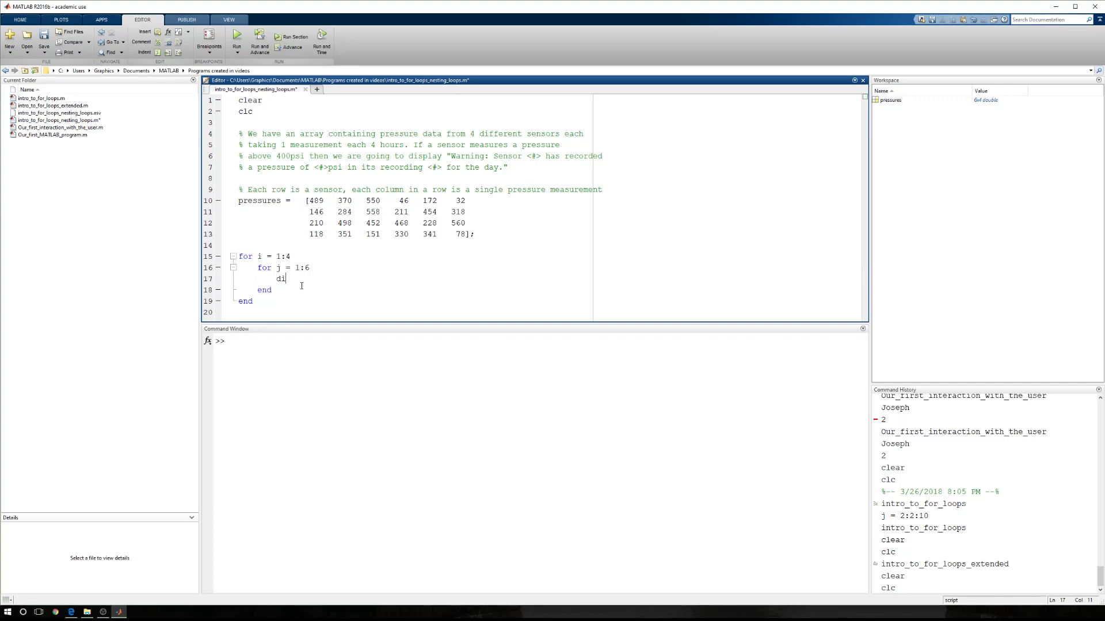
type("sp()")
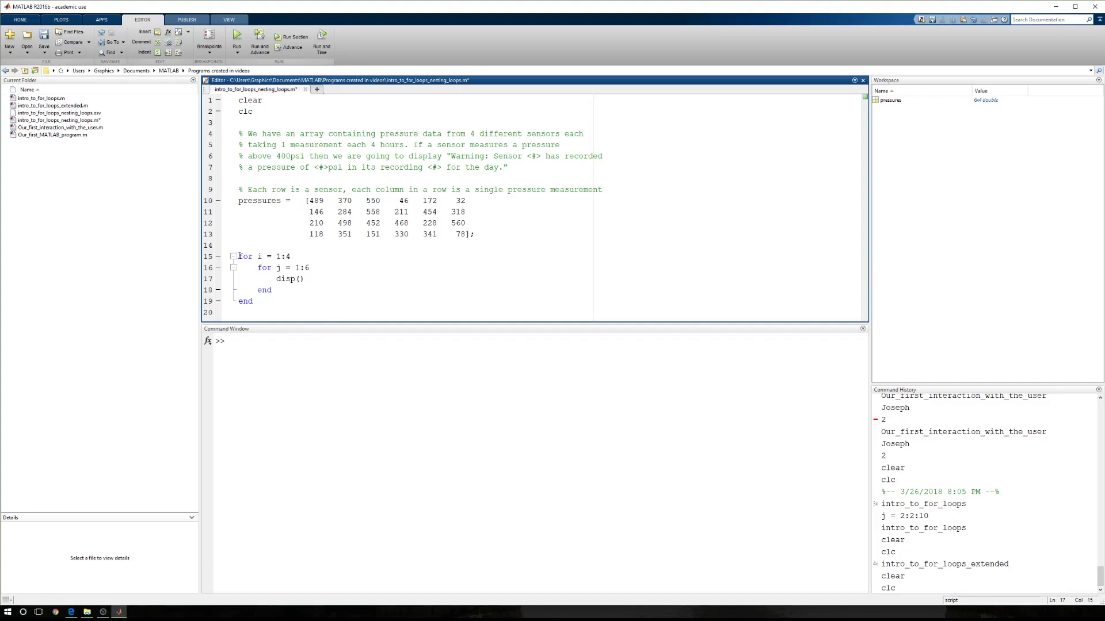
double_click(264, 255)
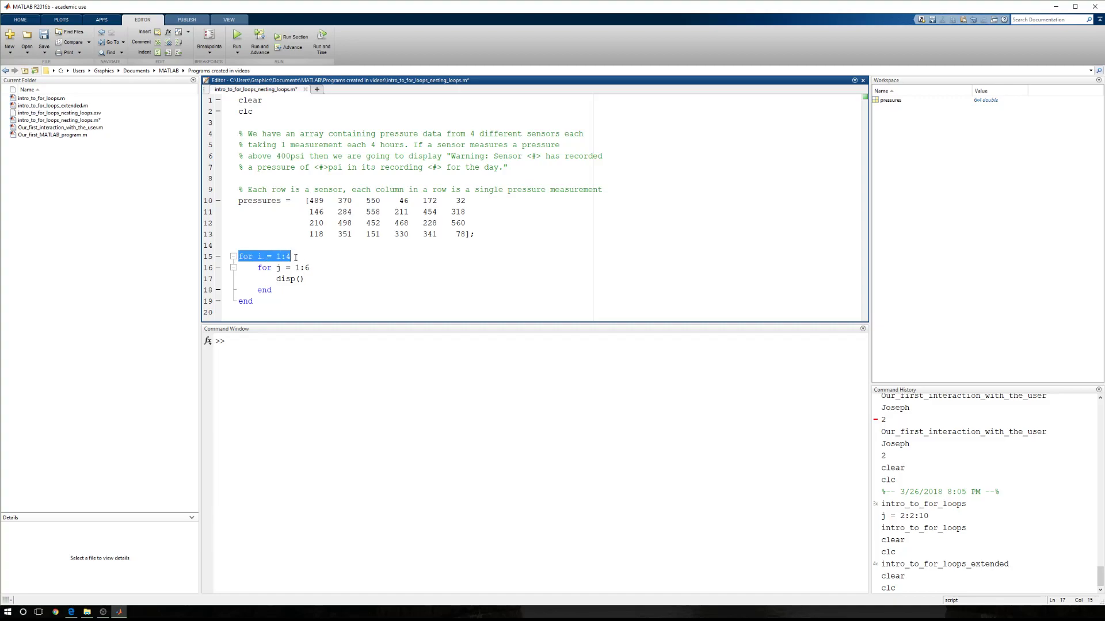
left_click(258, 268)
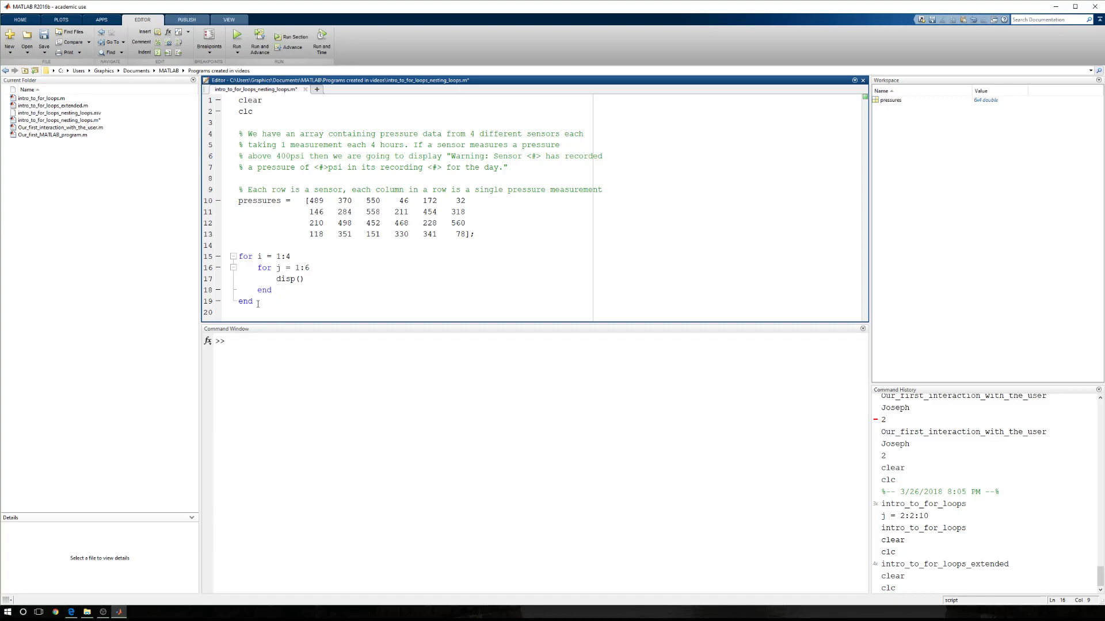
double_click(260, 256)
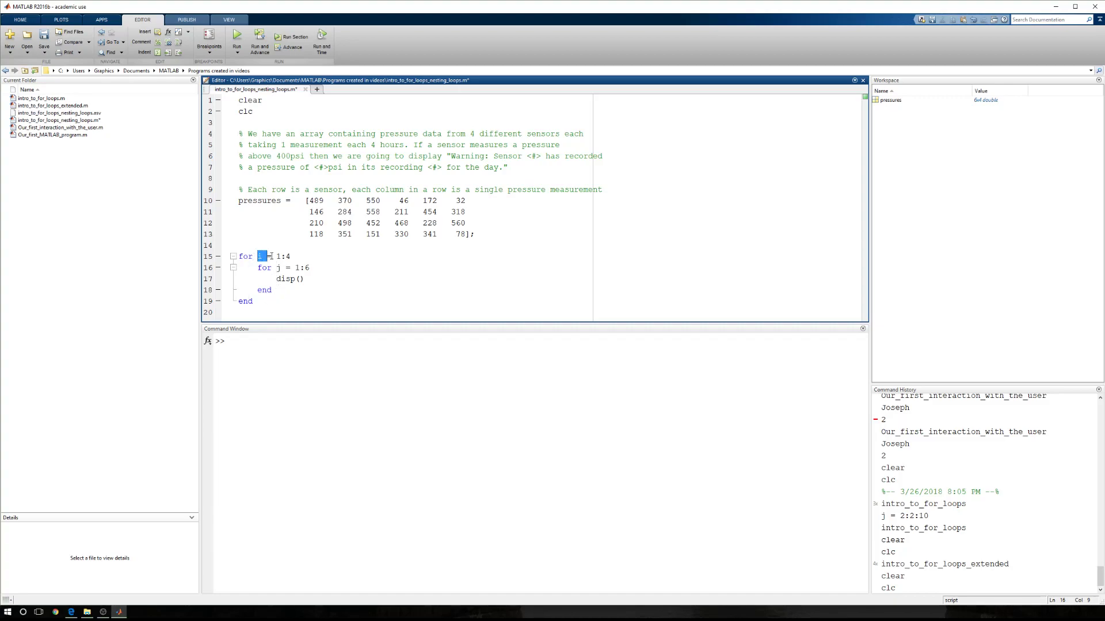
left_click_drag(260, 256, 289, 256)
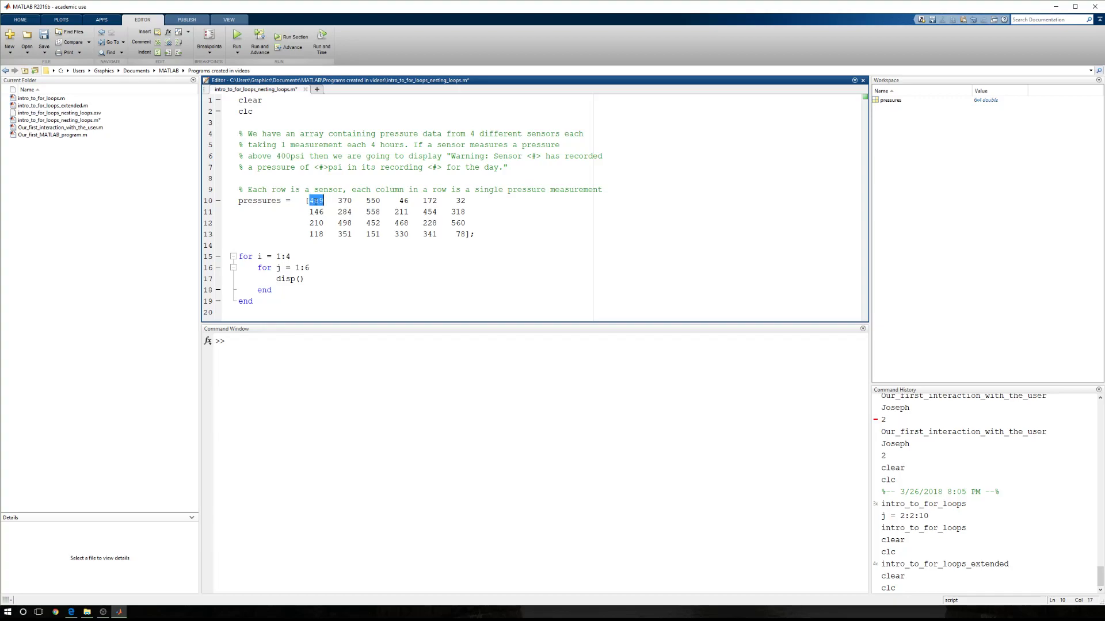
double_click(344, 201)
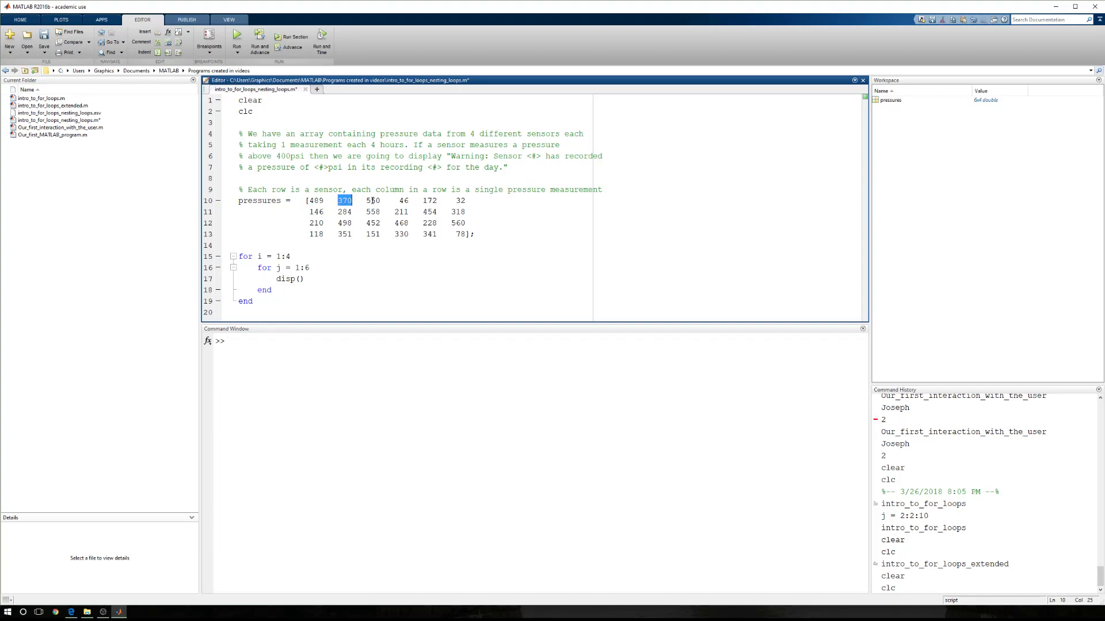
double_click(373, 200)
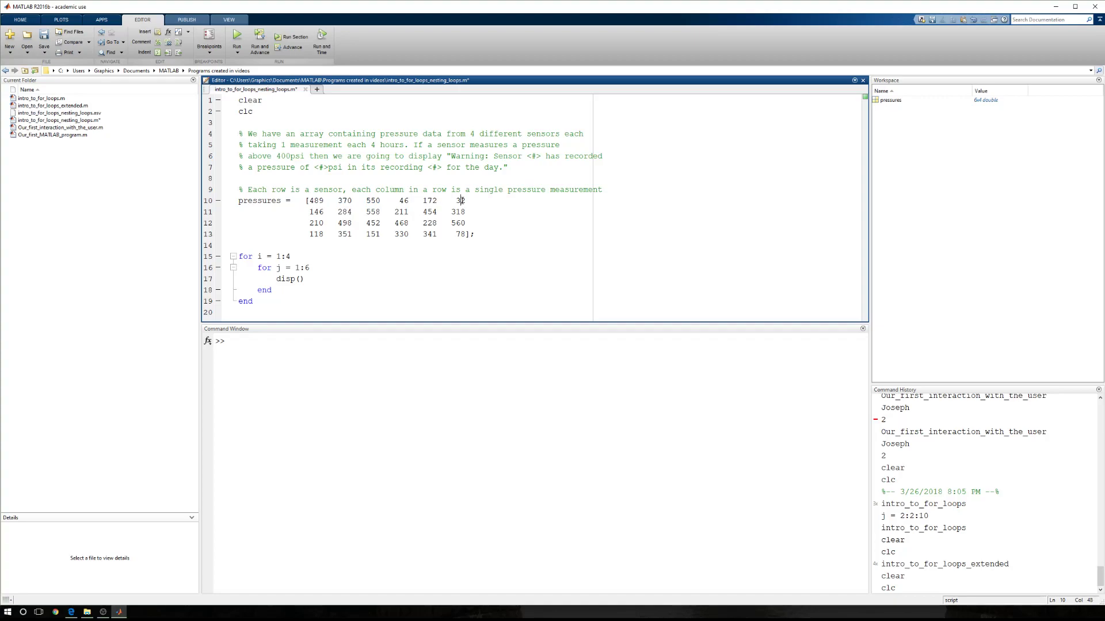
double_click(316, 211)
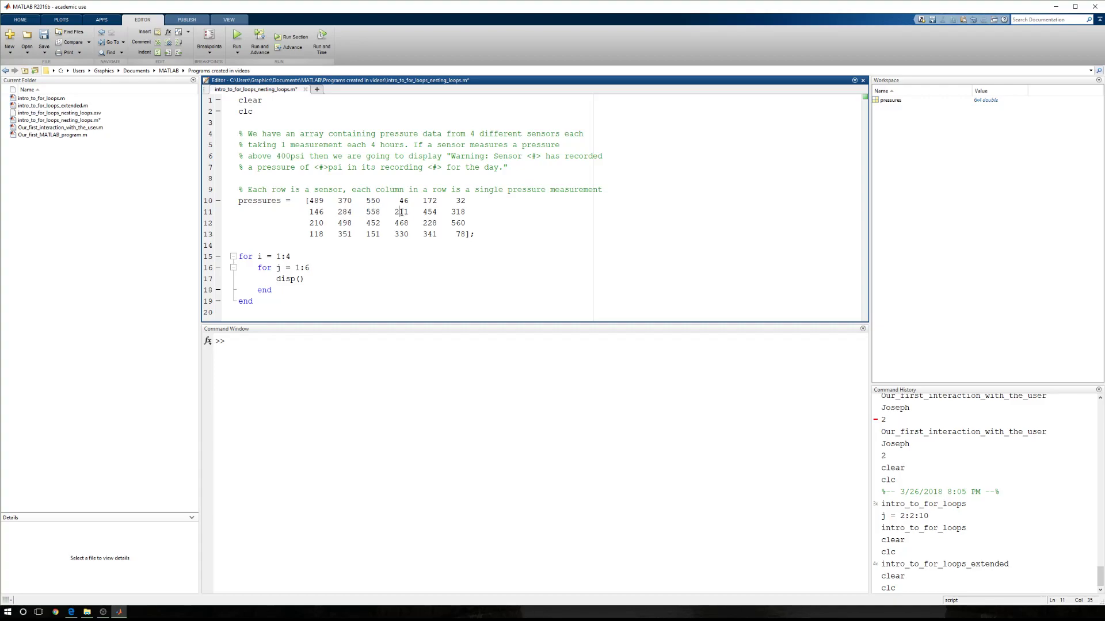
double_click(458, 211)
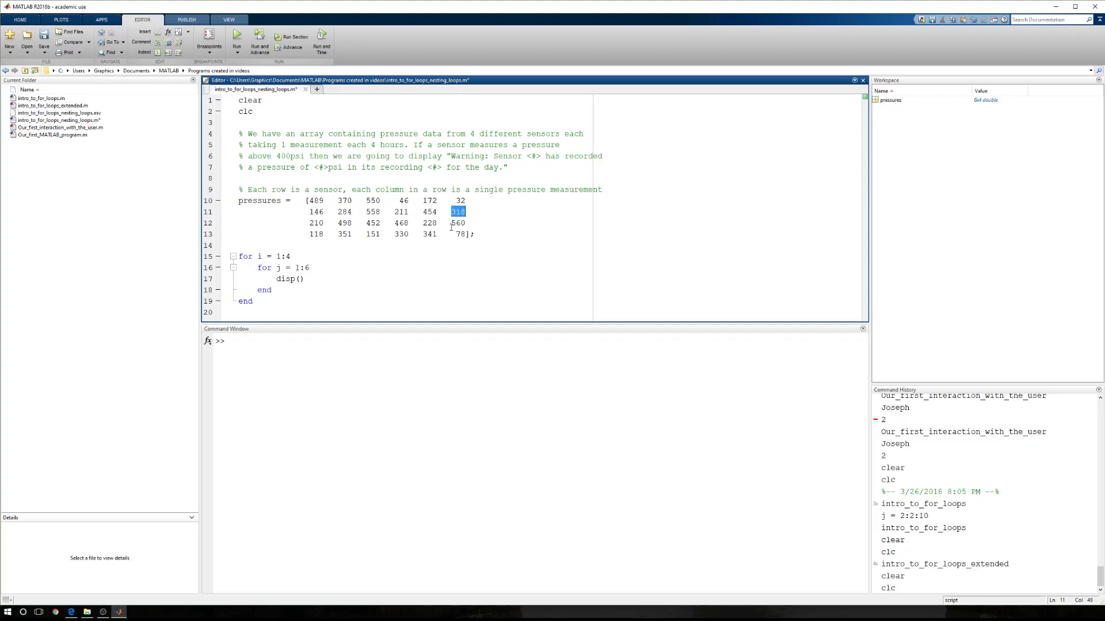
mouse_move(316, 222)
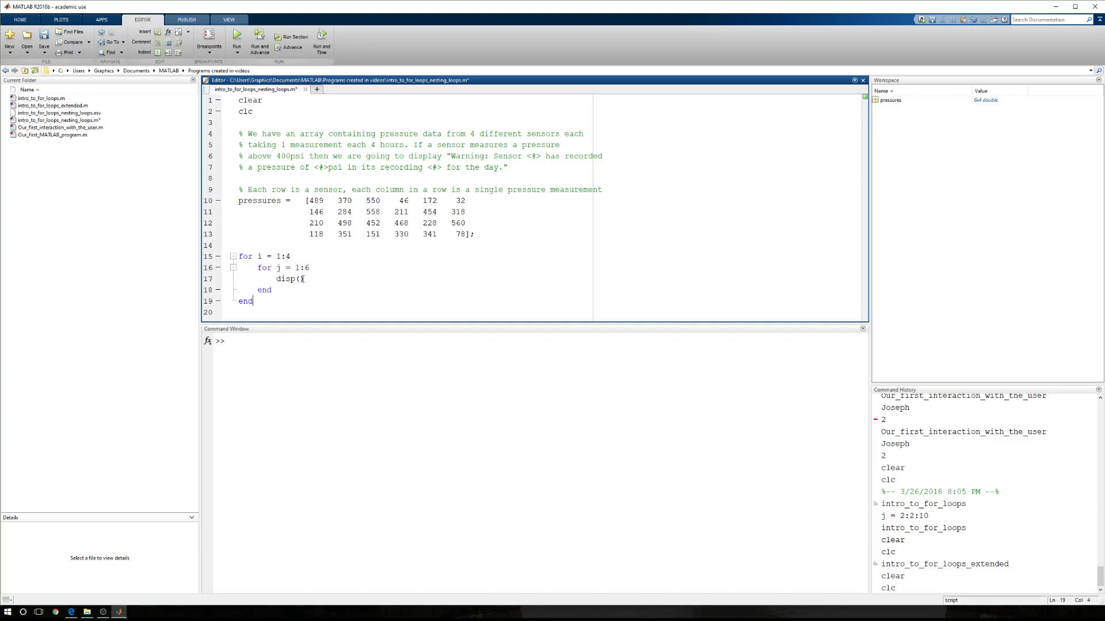
Change the inner loop's disp(pressures) to disp(pressures(i,j))
double_click(259, 200)
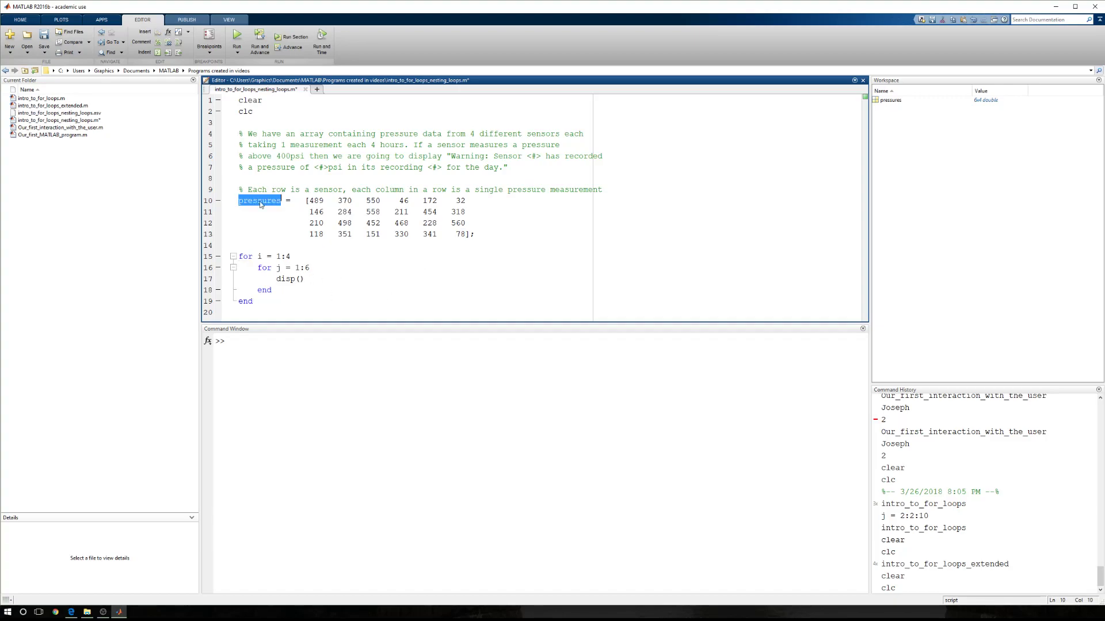
right_click(299, 279)
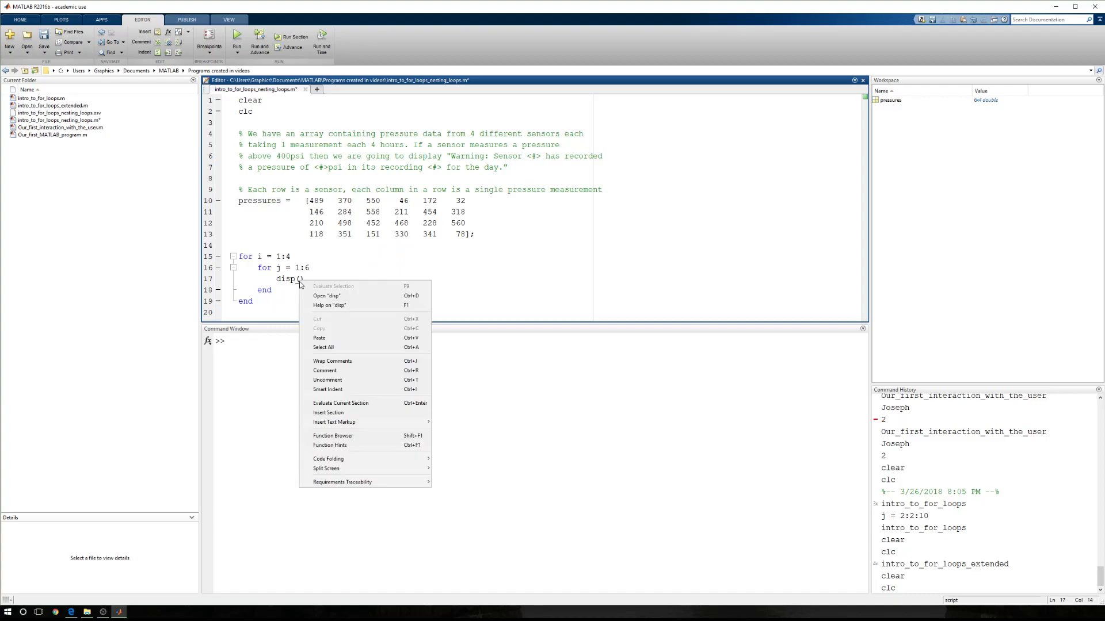
type("pressures")
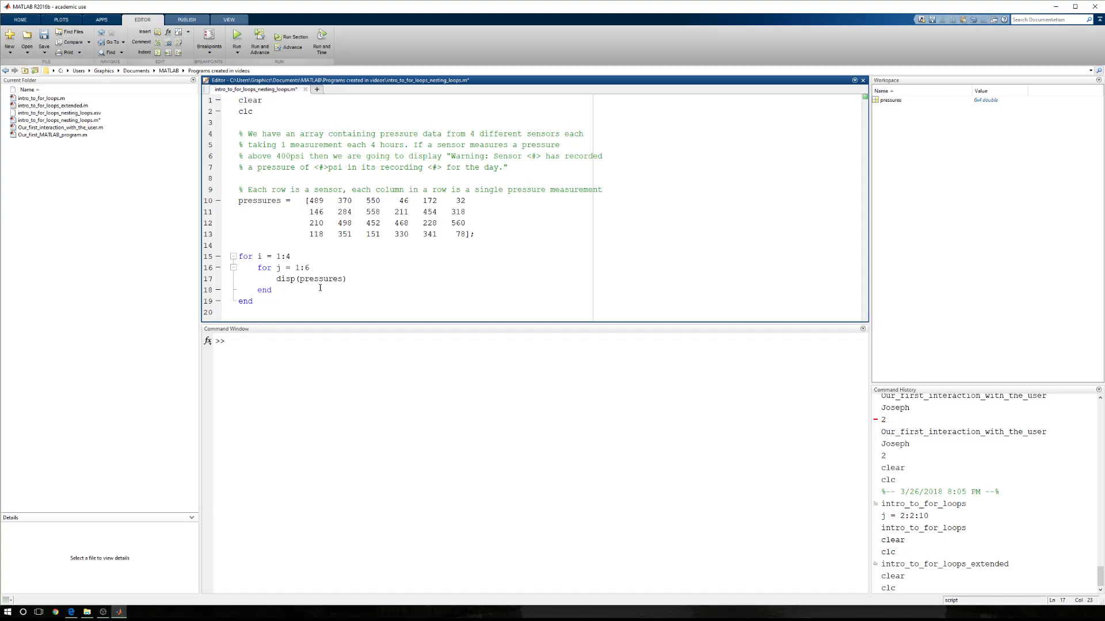
double_click(316, 200)
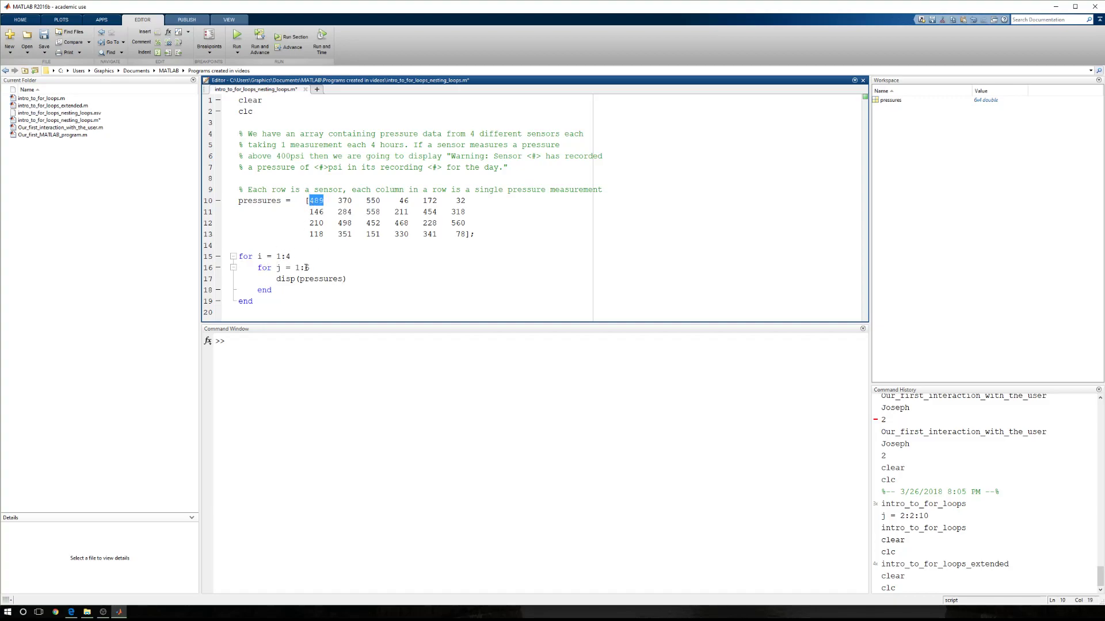
left_click(321, 279)
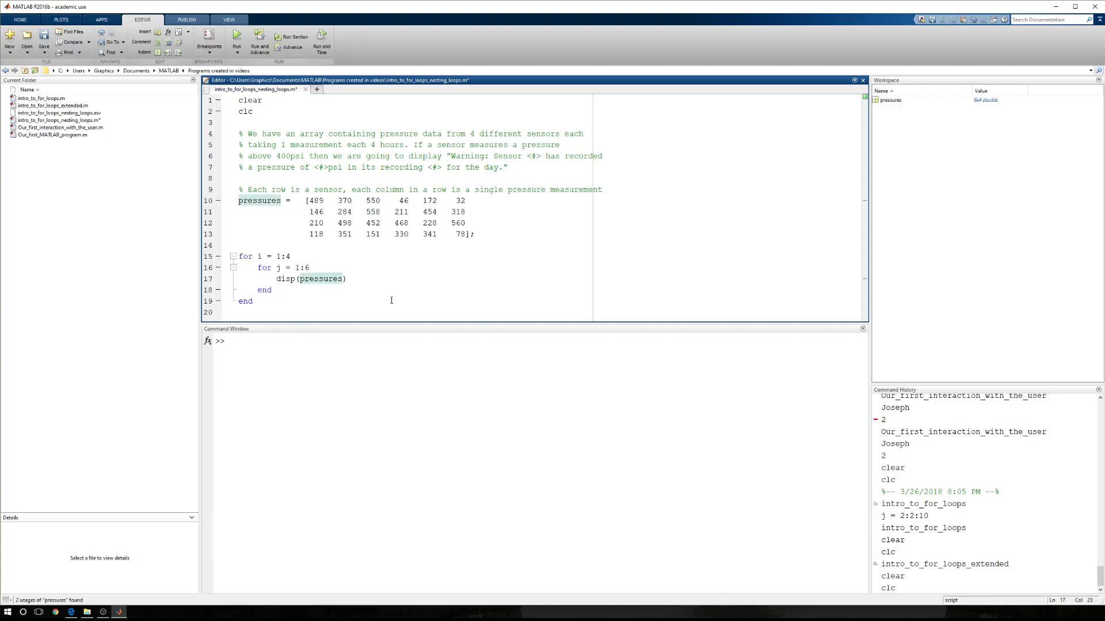
left_click(344, 278)
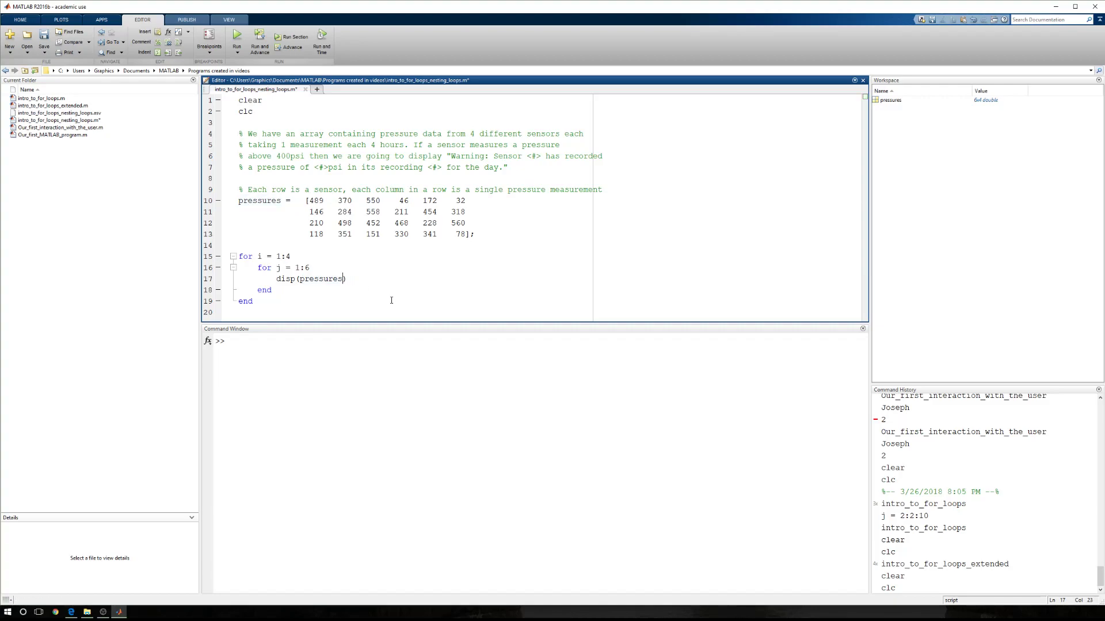
type("(")
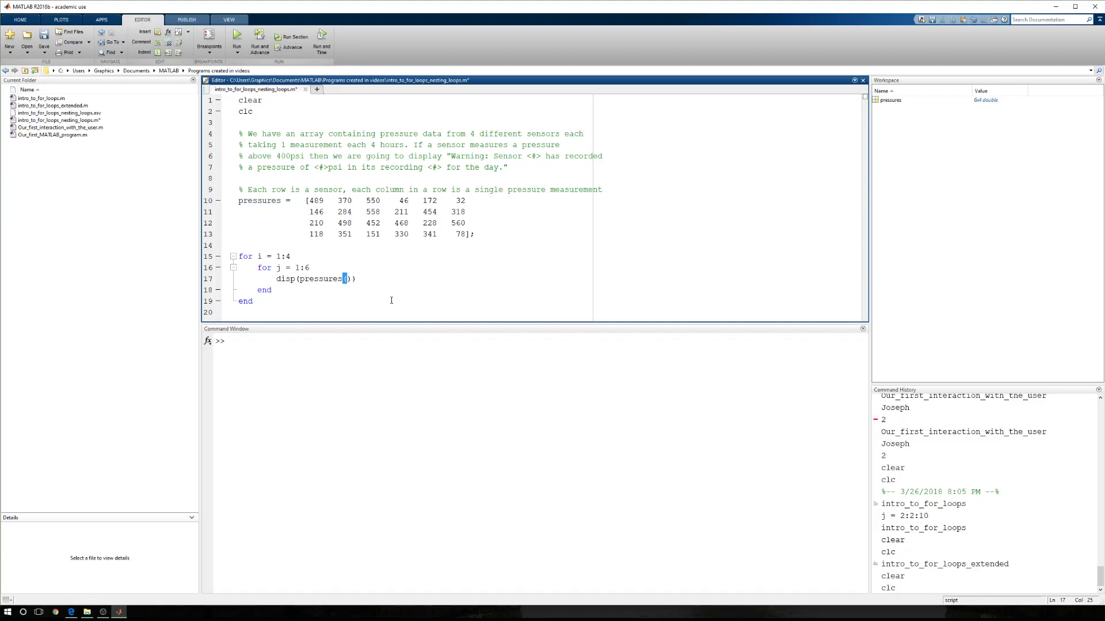
type("i,j")
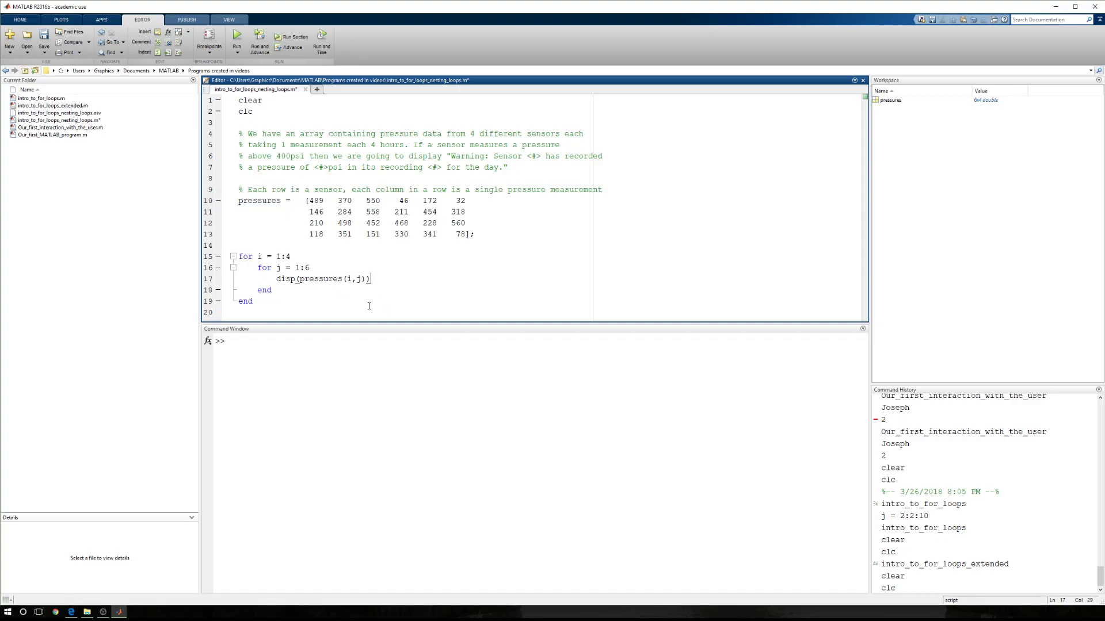
mouse_move(293, 36)
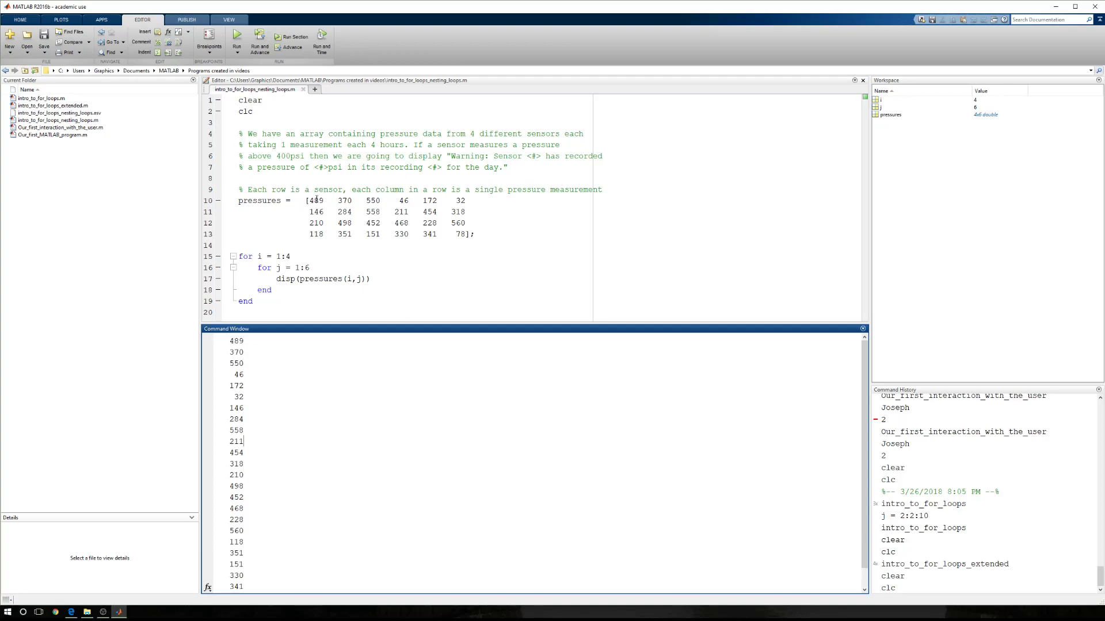
Run the script, printing all 24 pressure readings one per line
left_click(364, 279)
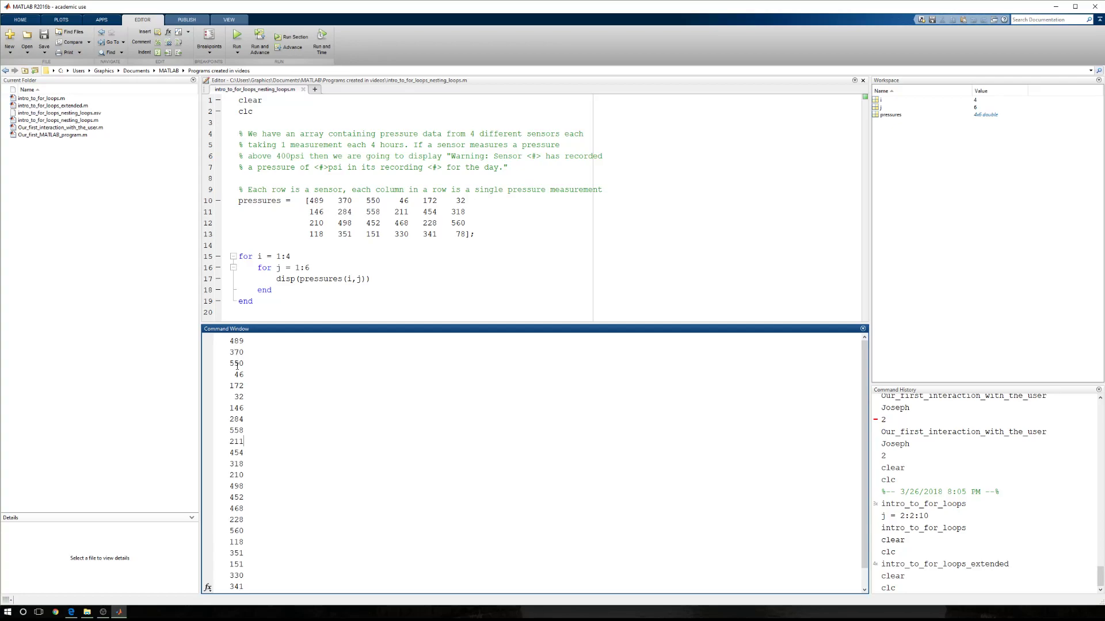
mouse_move(378, 311)
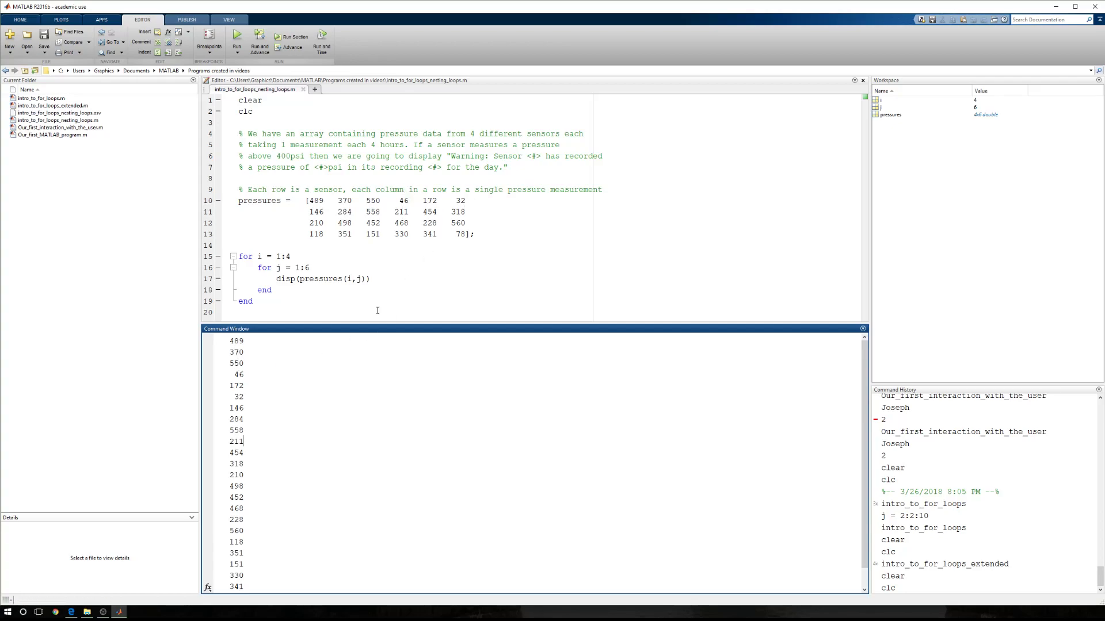
mouse_move(257, 395)
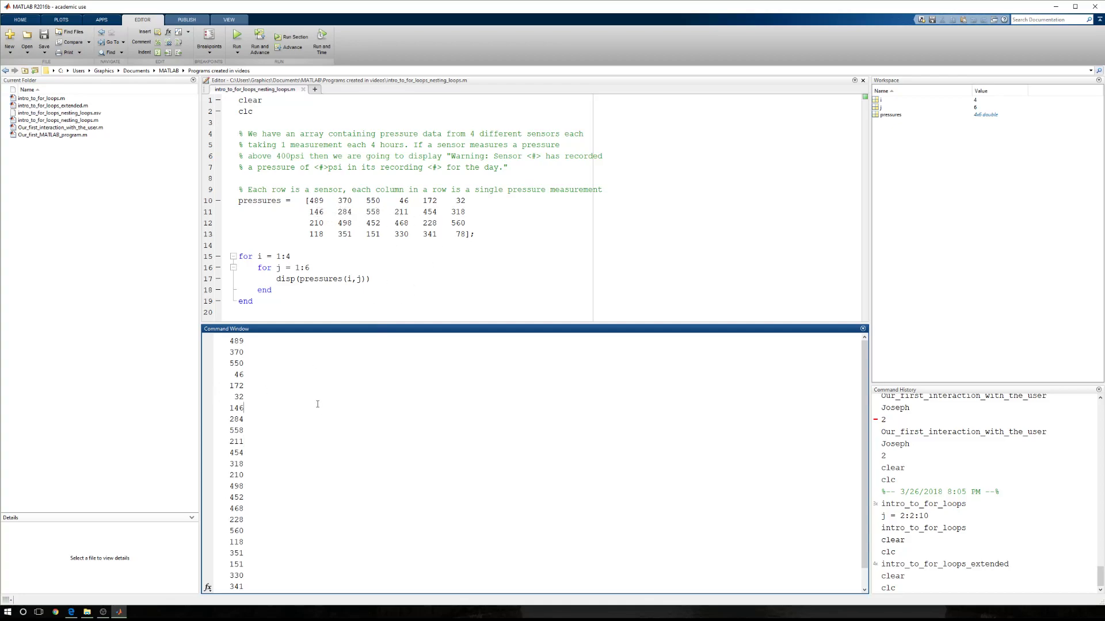
mouse_move(242, 499)
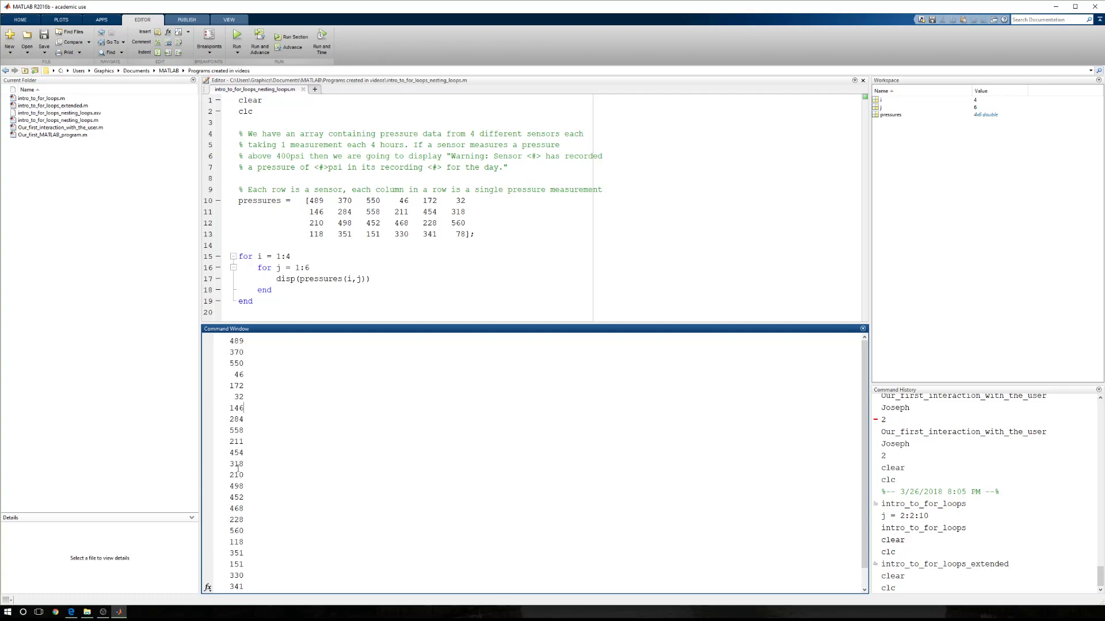
double_click(320, 279)
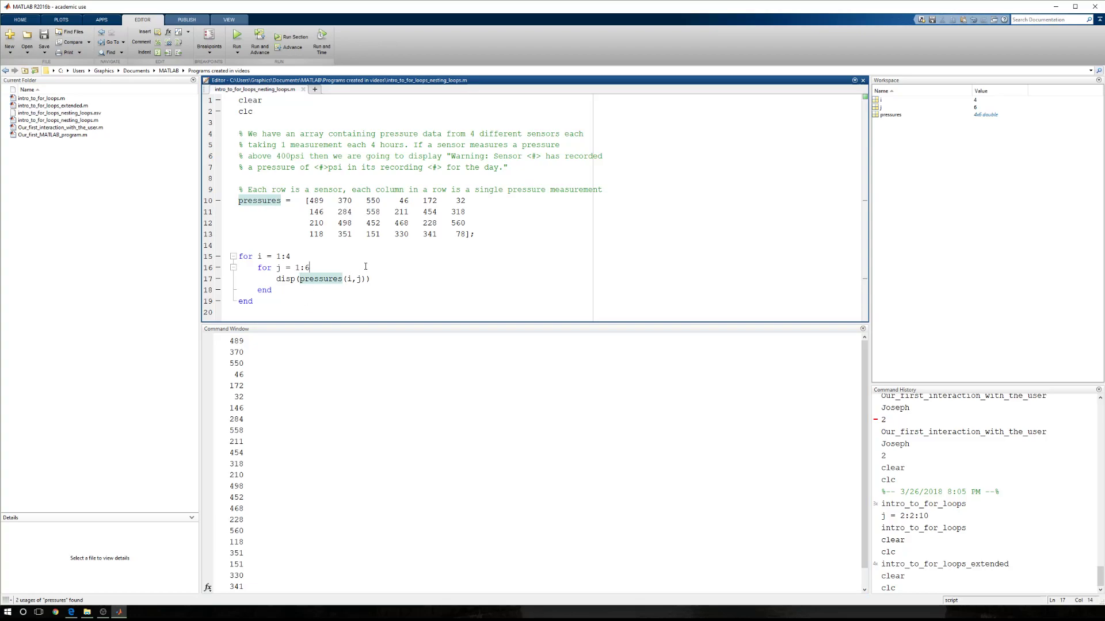
left_click(283, 279)
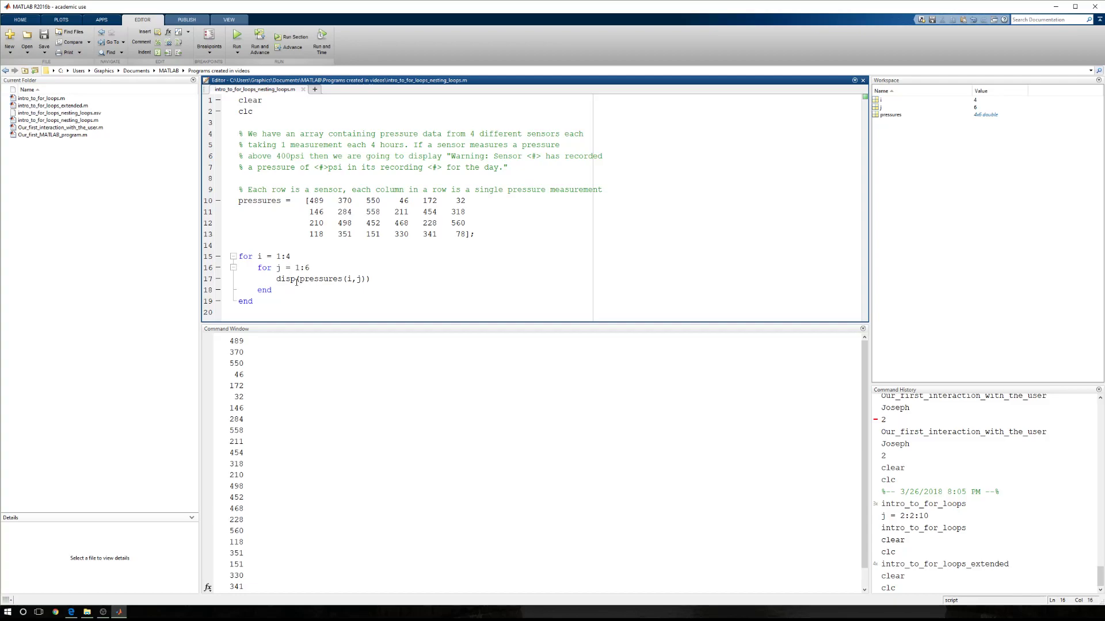
mouse_move(386, 282)
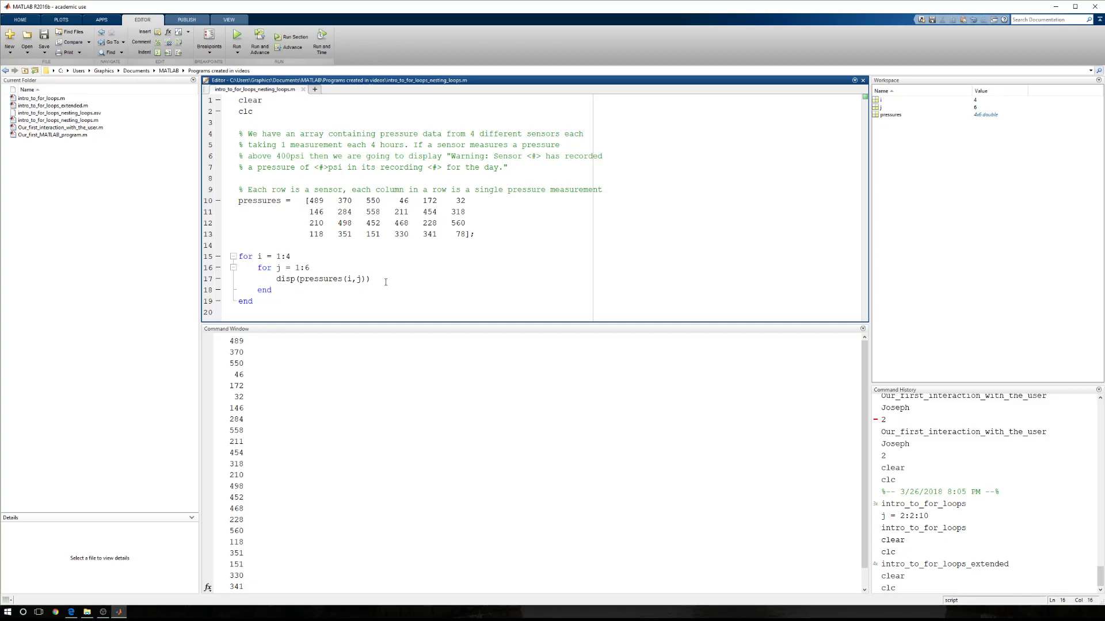
Above disp, add temp_str = ['The element at location ',i,' and column ',j,' is equal to ',pressures(i,j)]
key("Return")
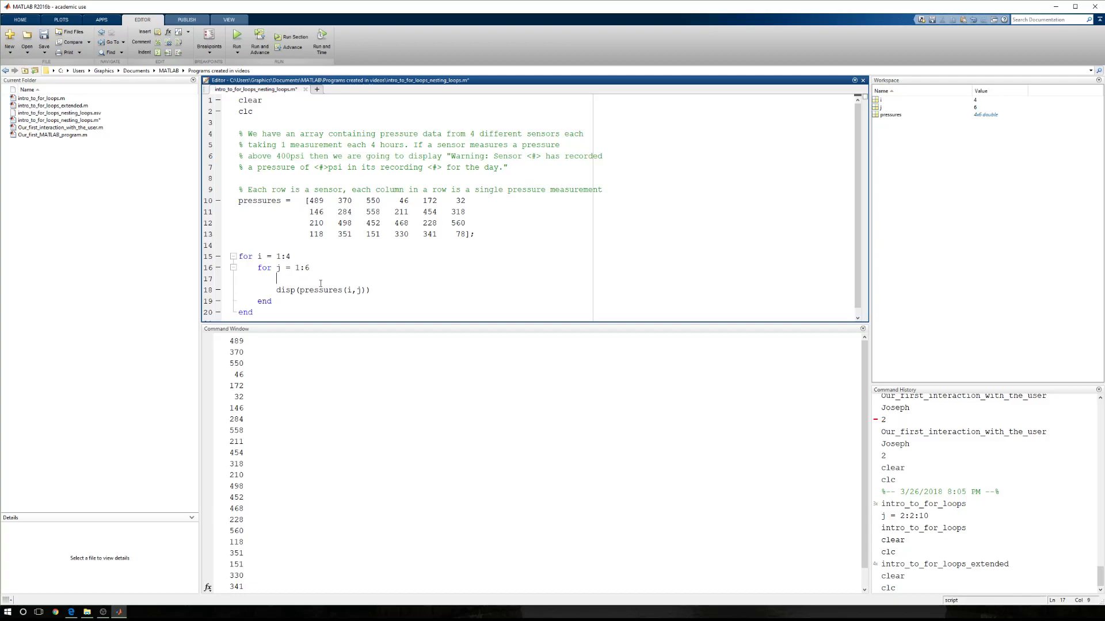
type("temp")
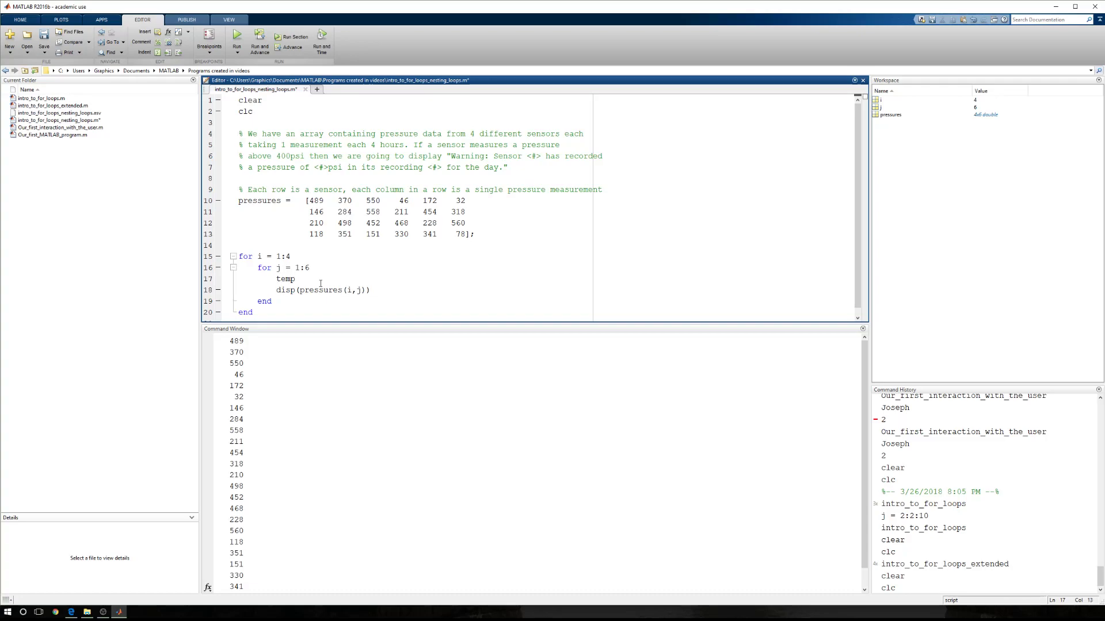
type("_str=")
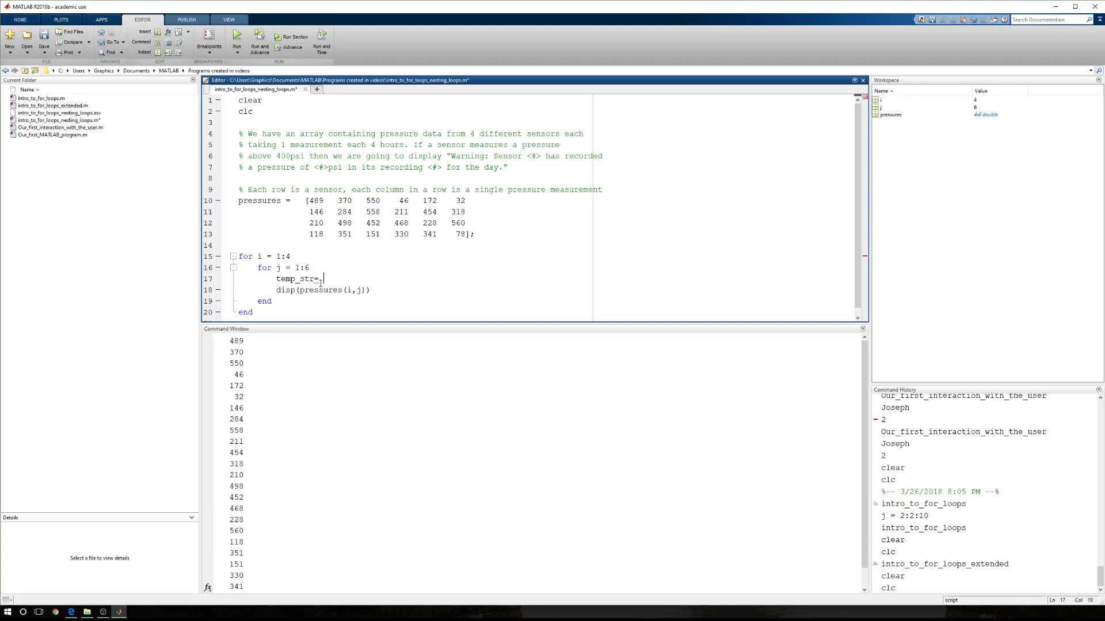
type("[")
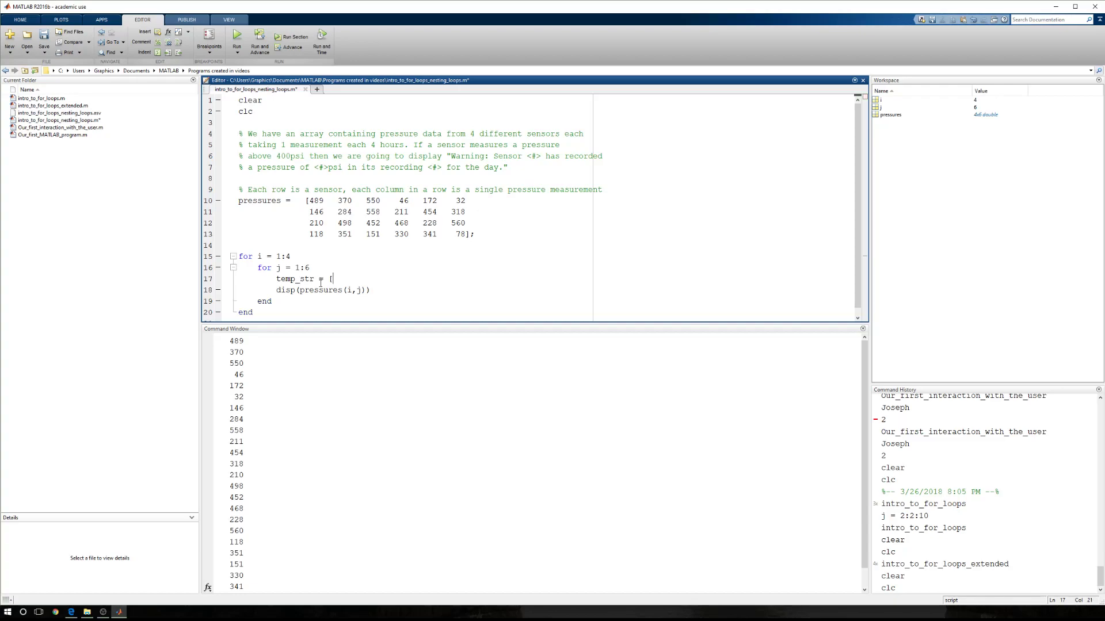
type("['The element at loc")
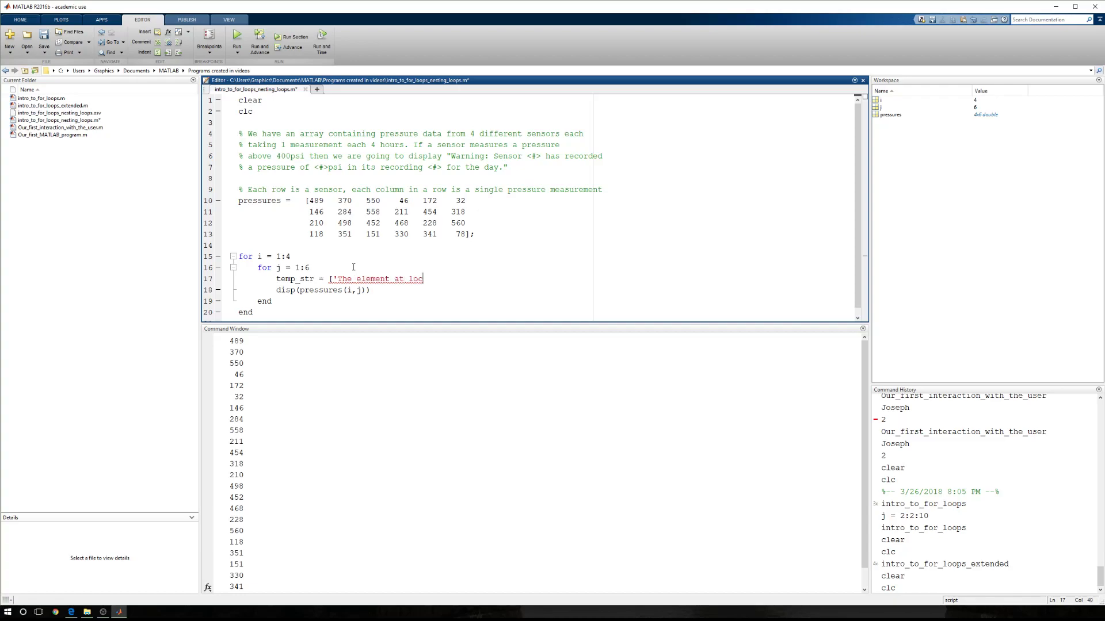
type("ation '")
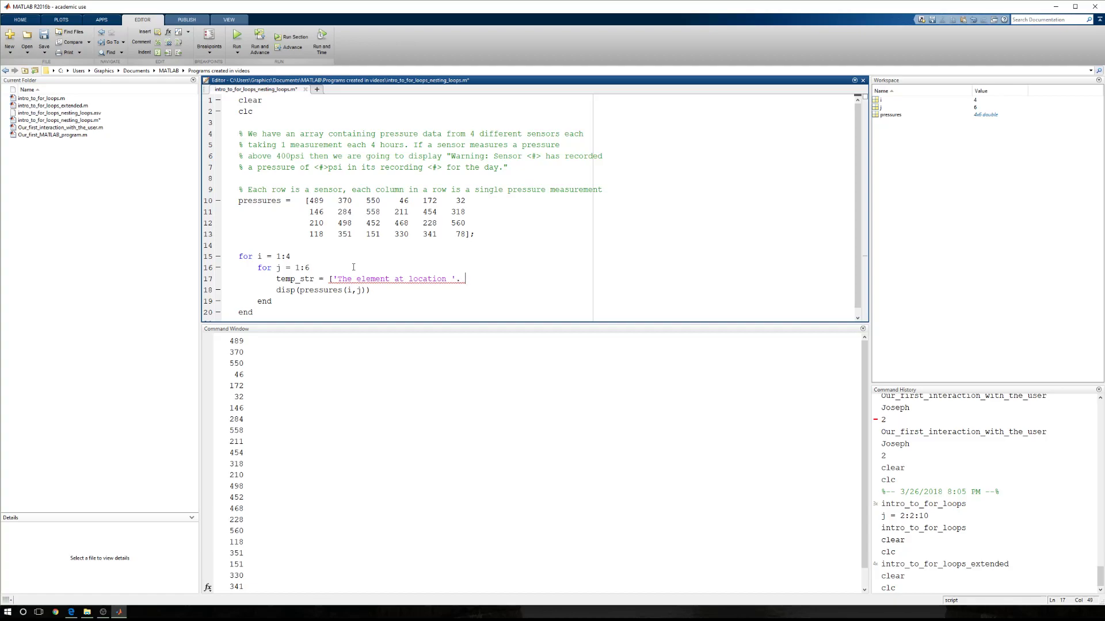
type(",")
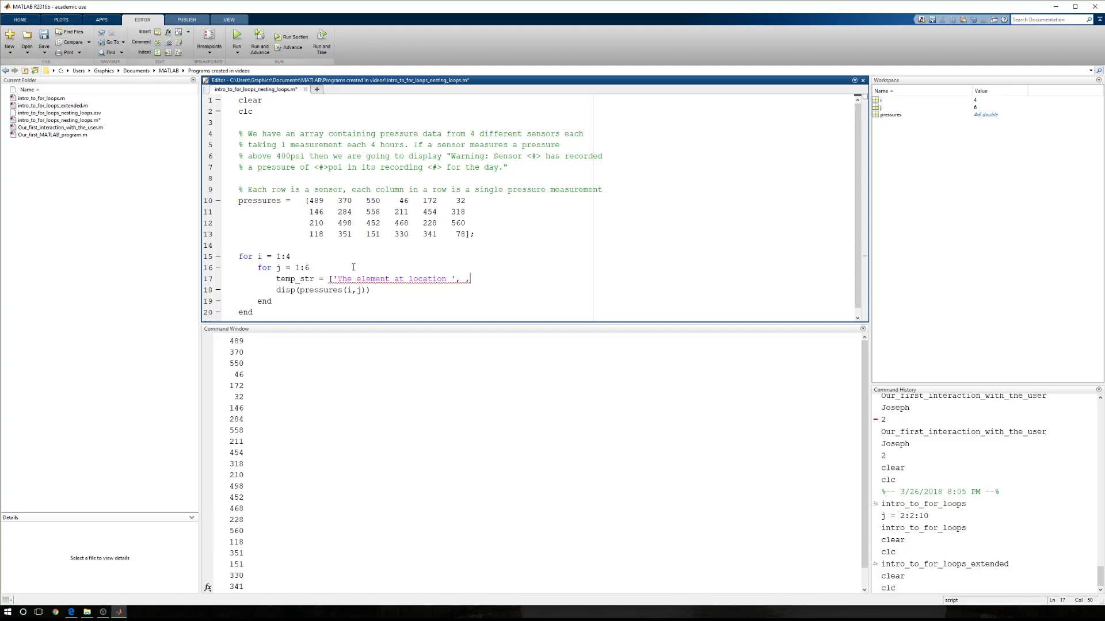
type("j")
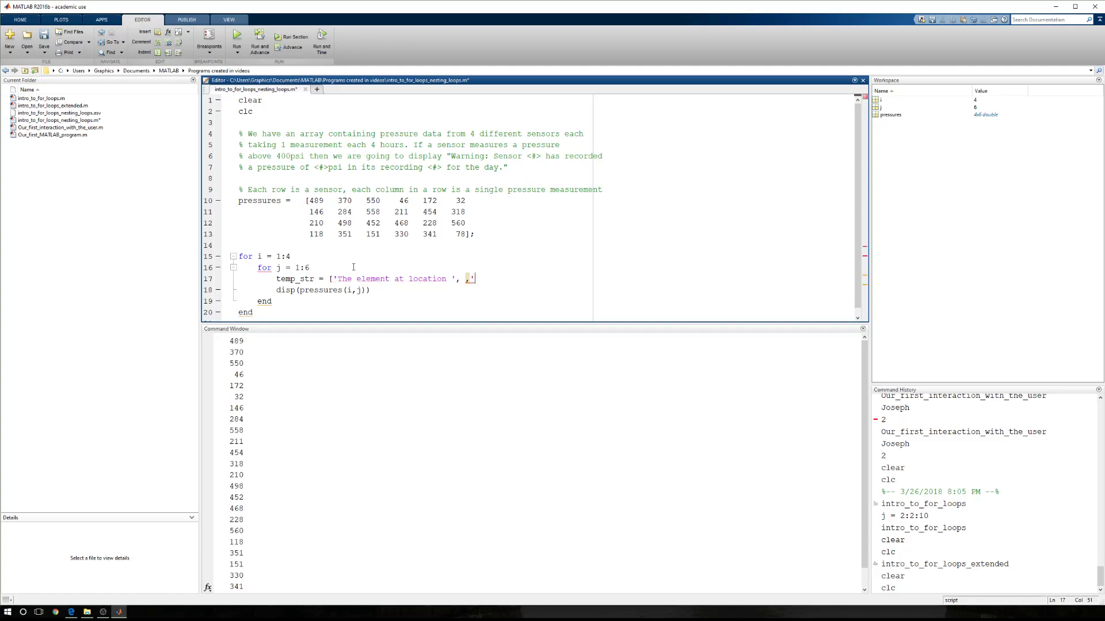
type("and column ', ,")
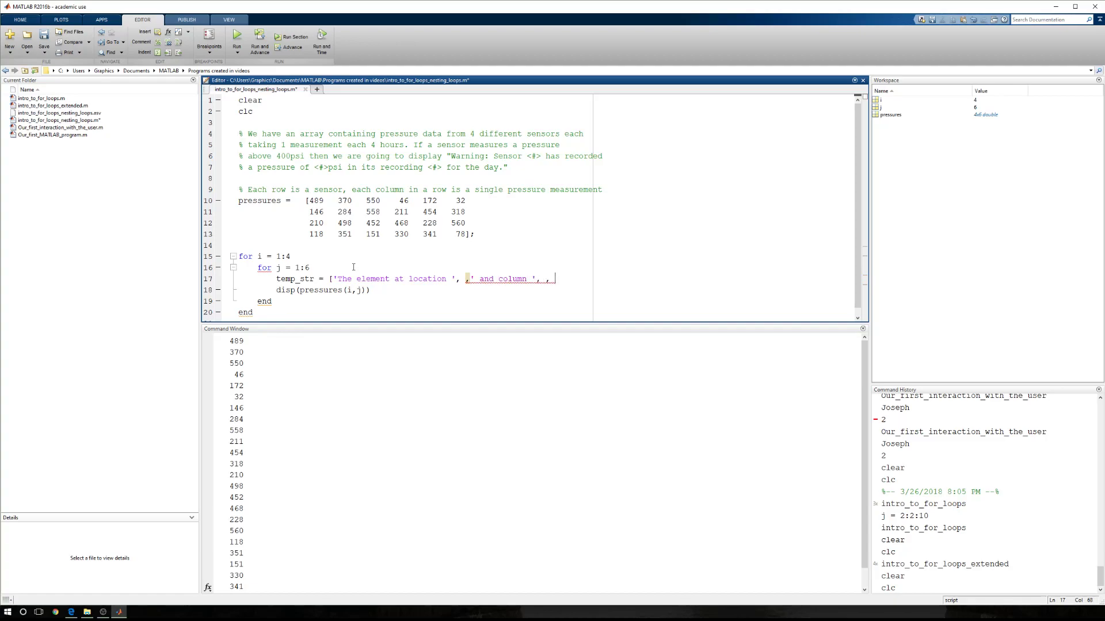
type("is")
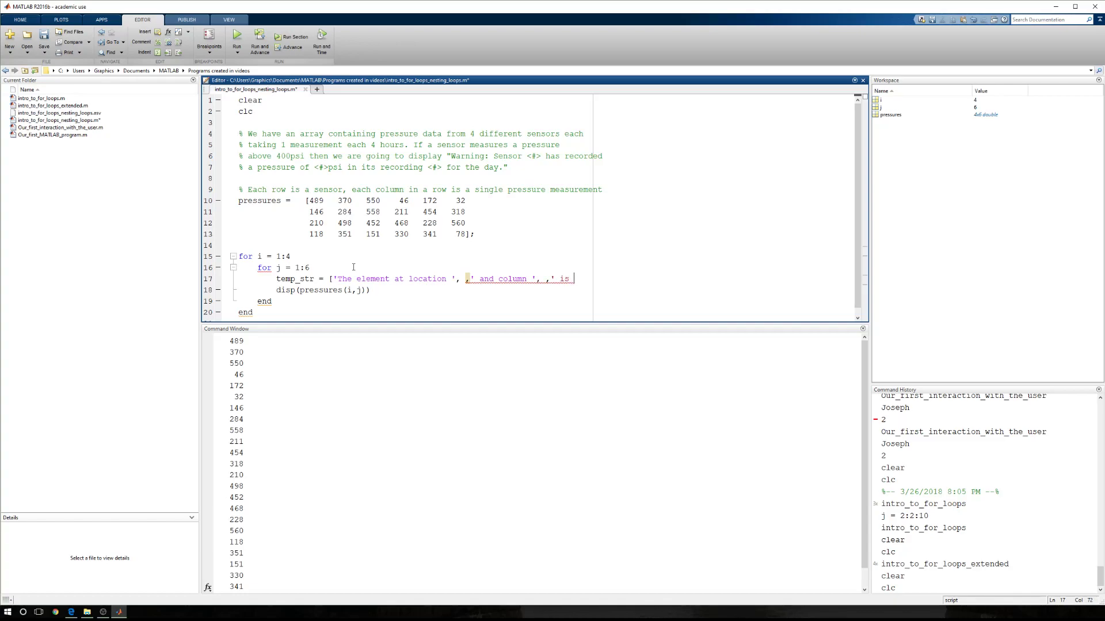
type("equal to ', ];")
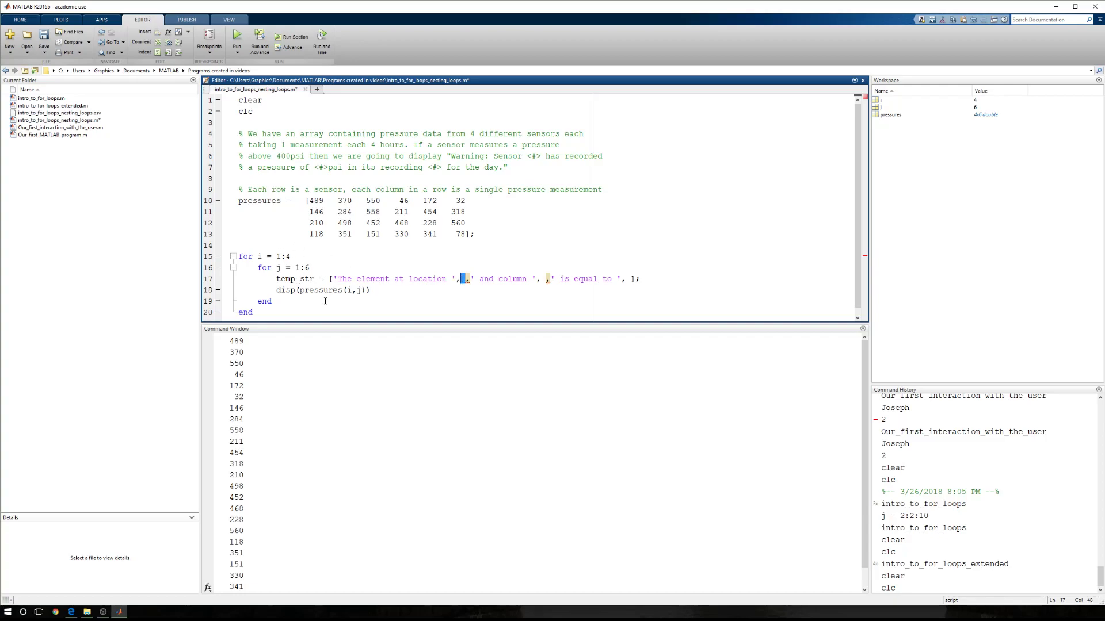
type("i")
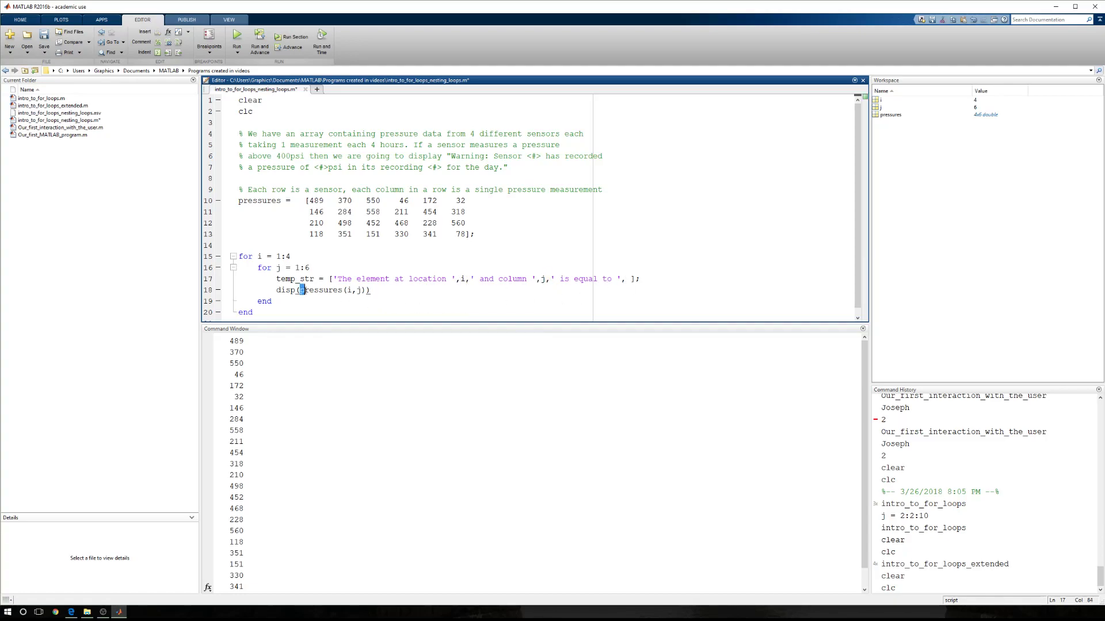
double_click(329, 290)
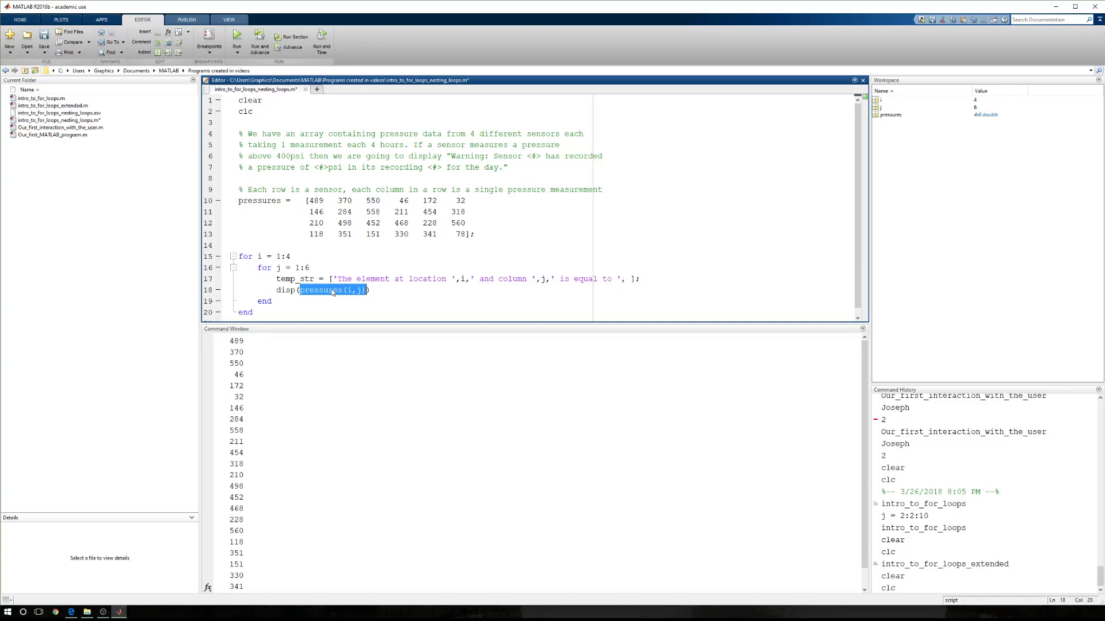
mouse_move(600, 288)
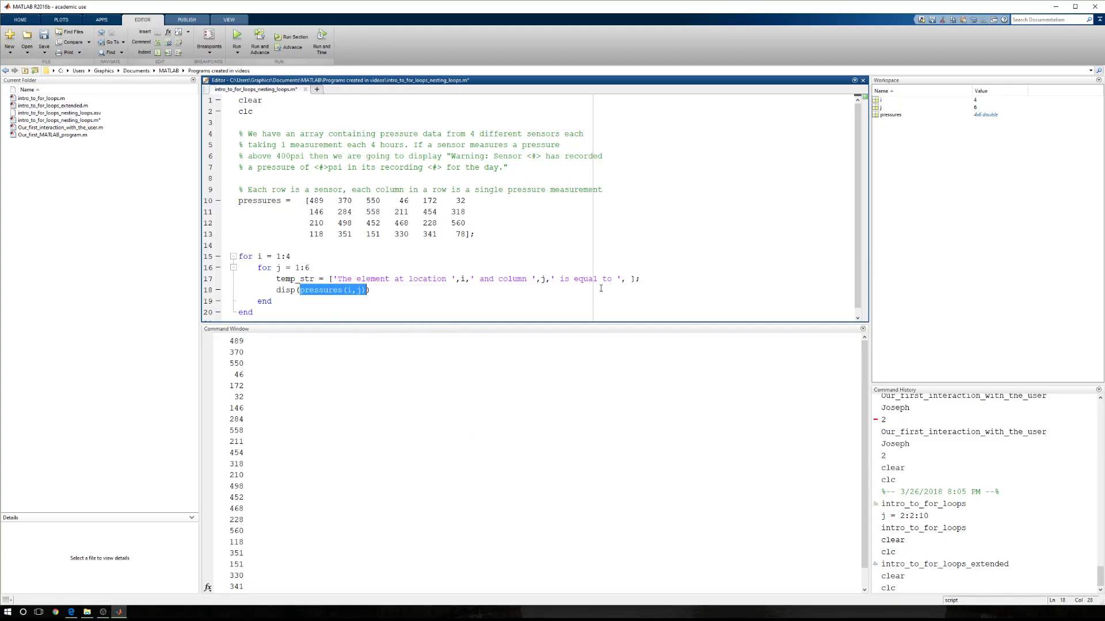
type("pressures(i,j)")
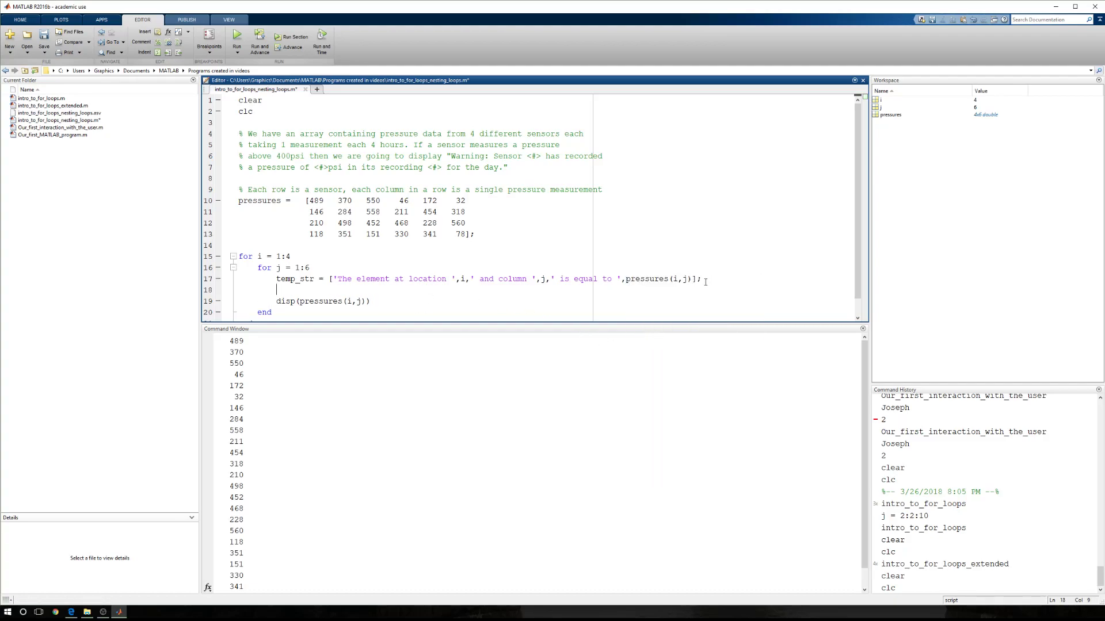
Display the message inside the inner loop with disp(temp_str)
type("dis")
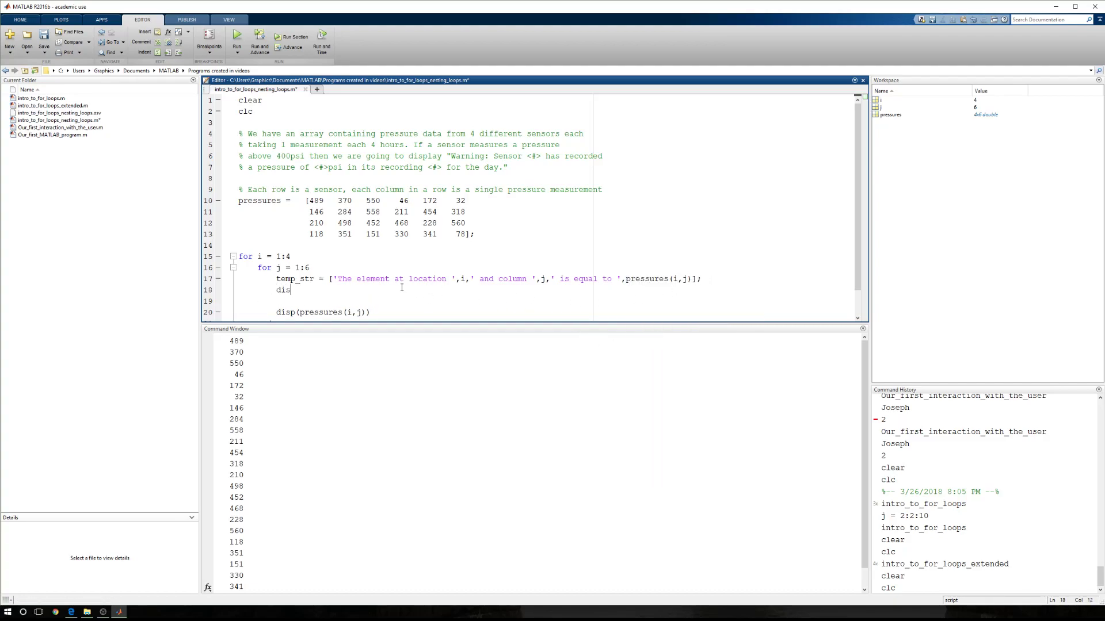
type("p(temp_str")
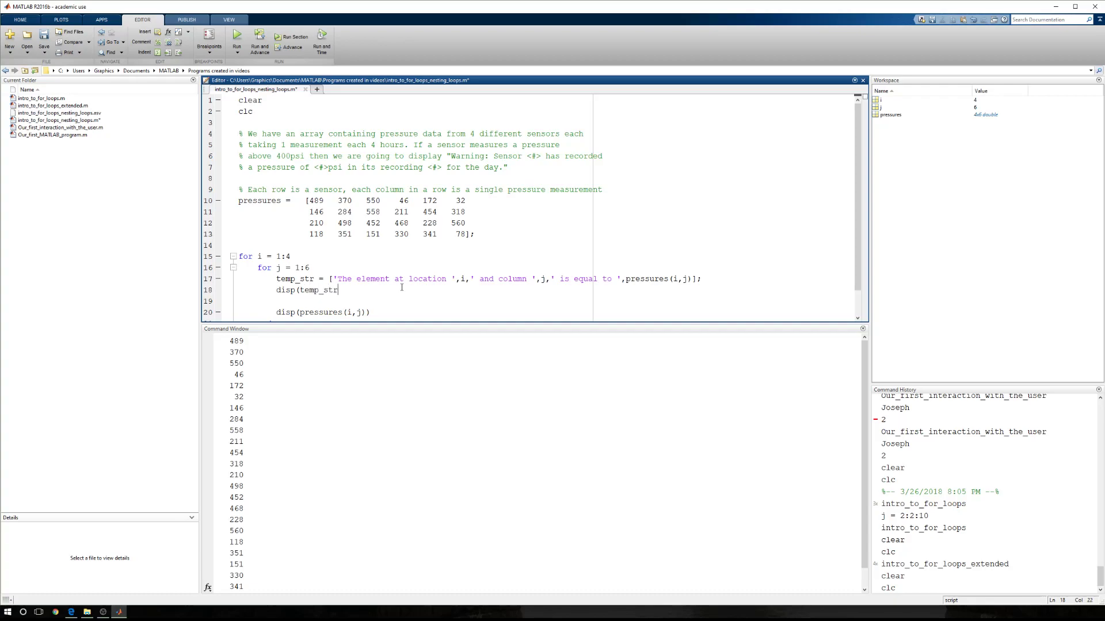
type(")")
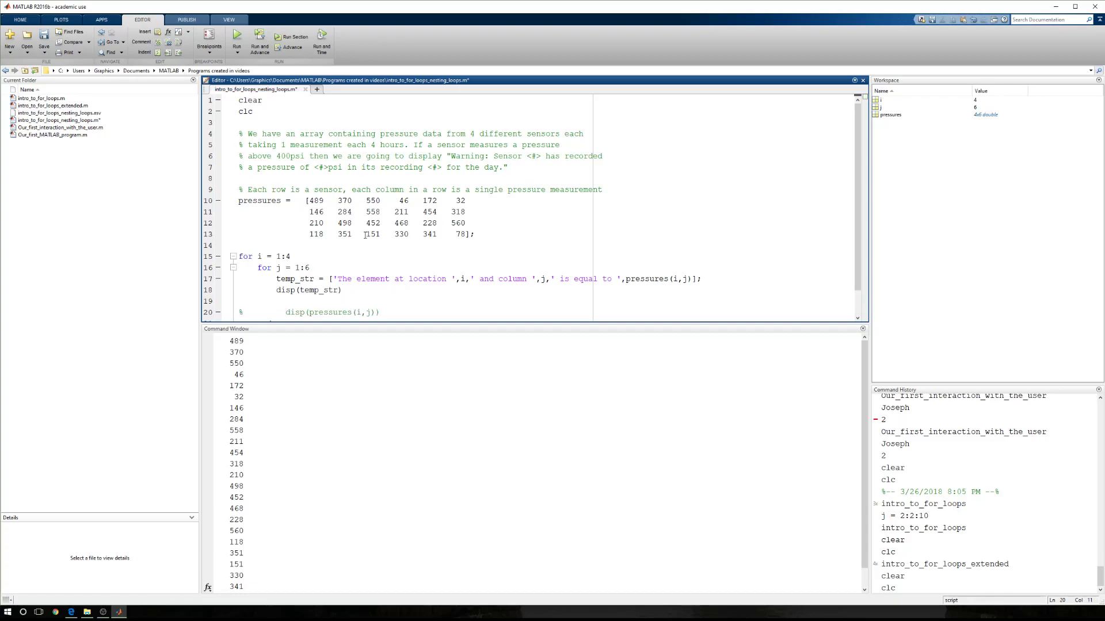
scroll("down", 3)
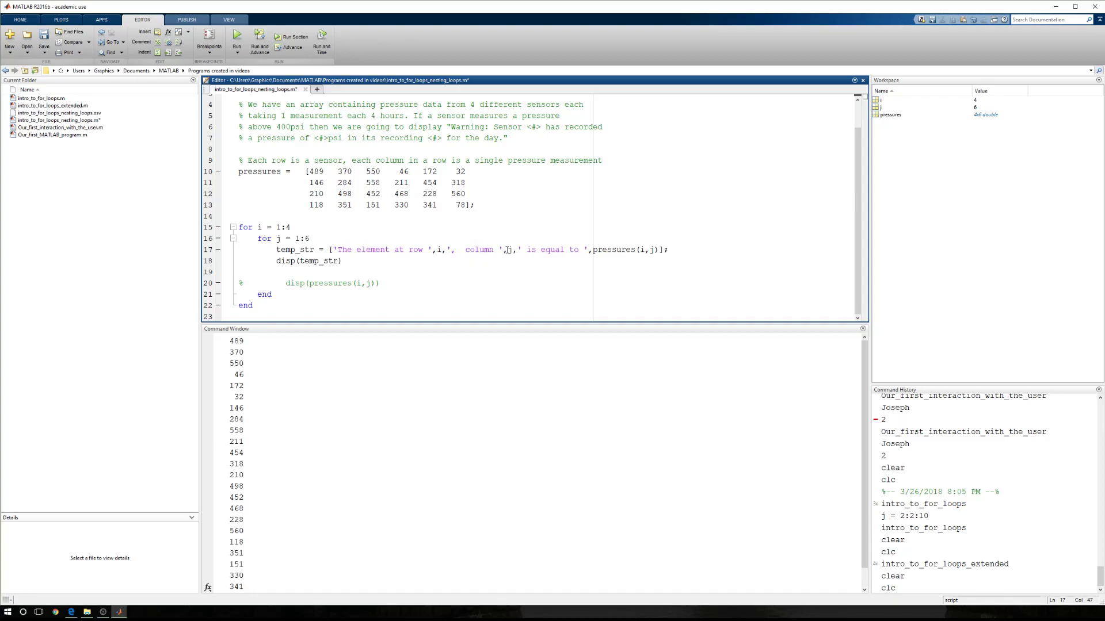
mouse_move(526, 250)
type(",")
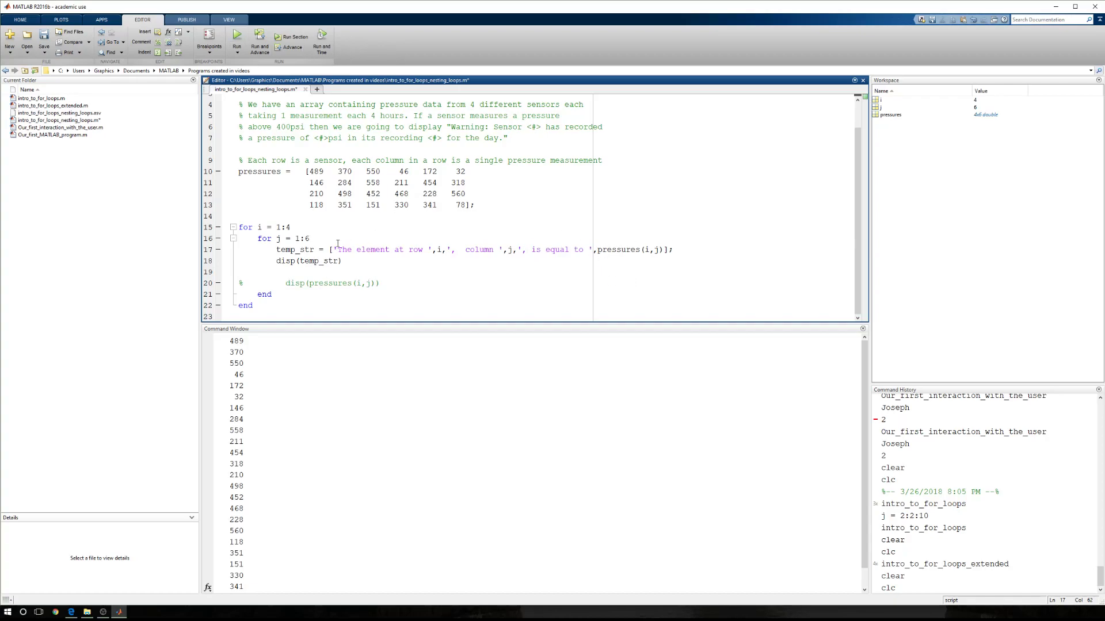
mouse_move(471, 249)
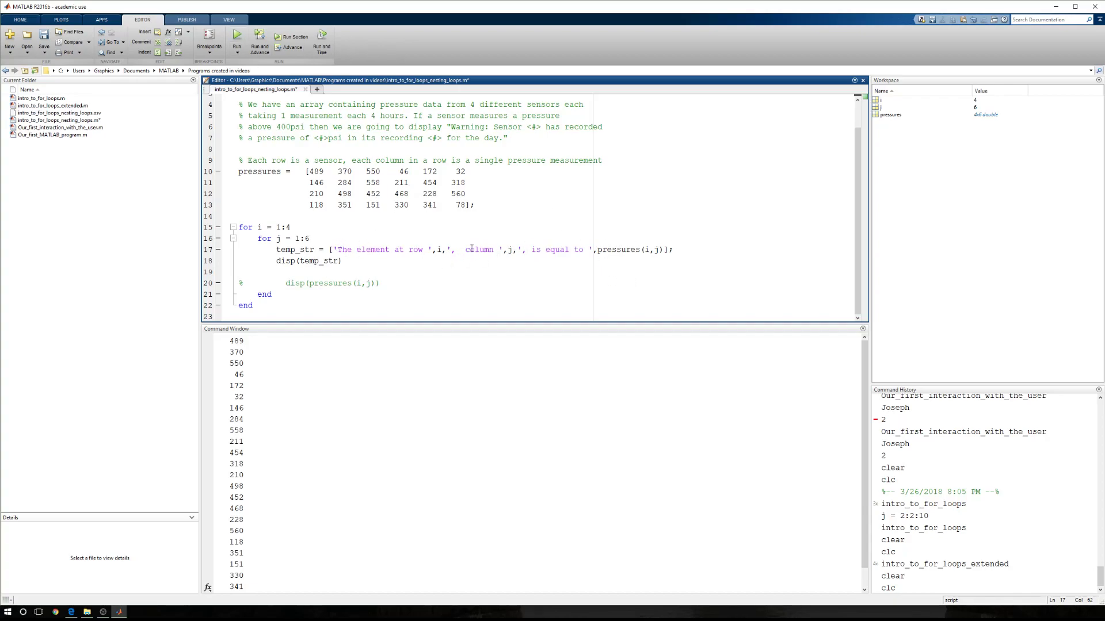
Run intro_to_for_loops_nesting_loops.m; numbers in the messages appear as garbled characters
left_click(236, 37)
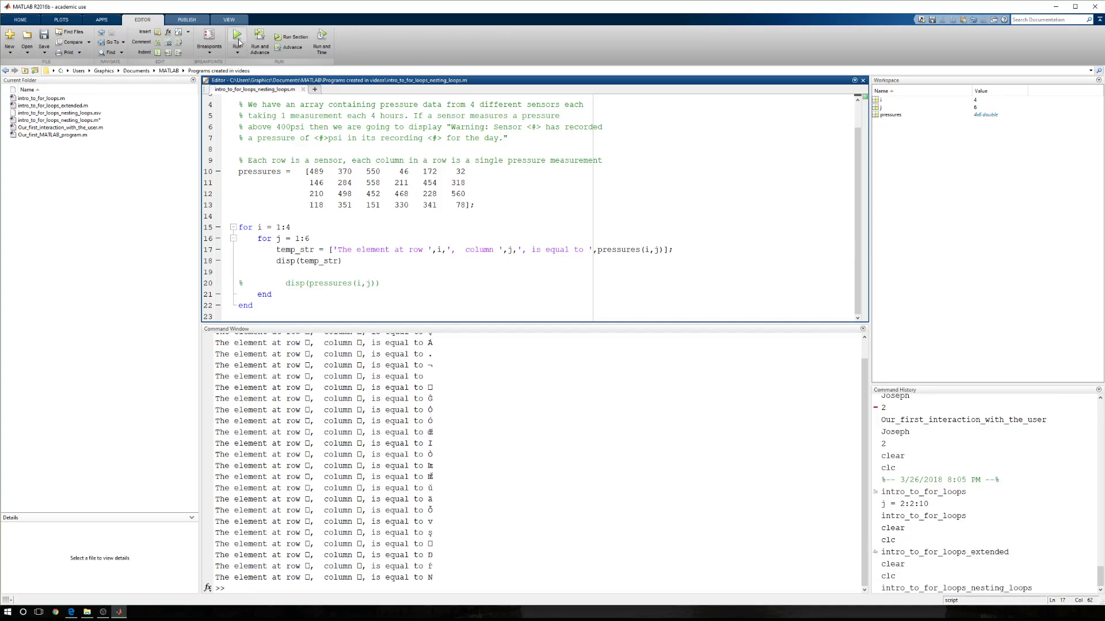
left_click(237, 37)
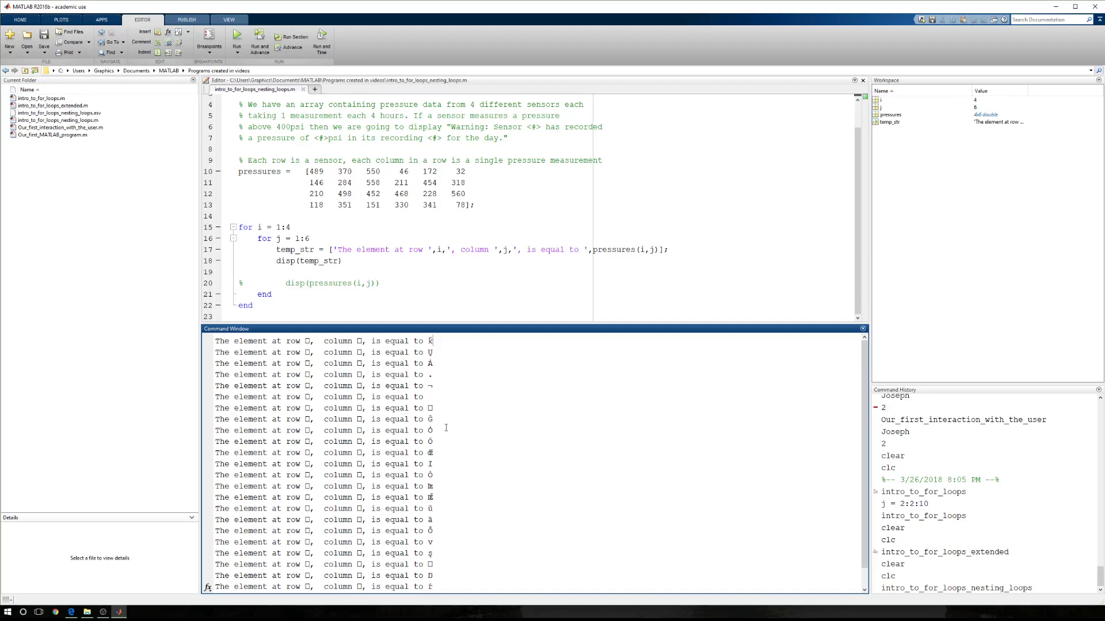
left_click(438, 249)
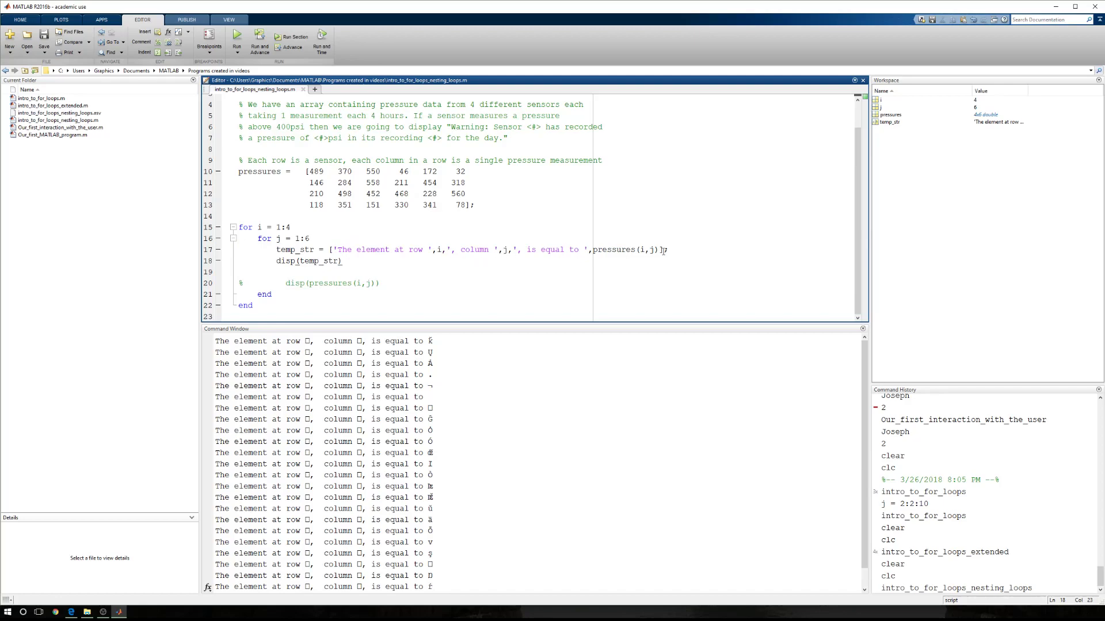
Wrap i, j and pressures(i,j) in num2str, rerun, and uncomment line 20
double_click(439, 250)
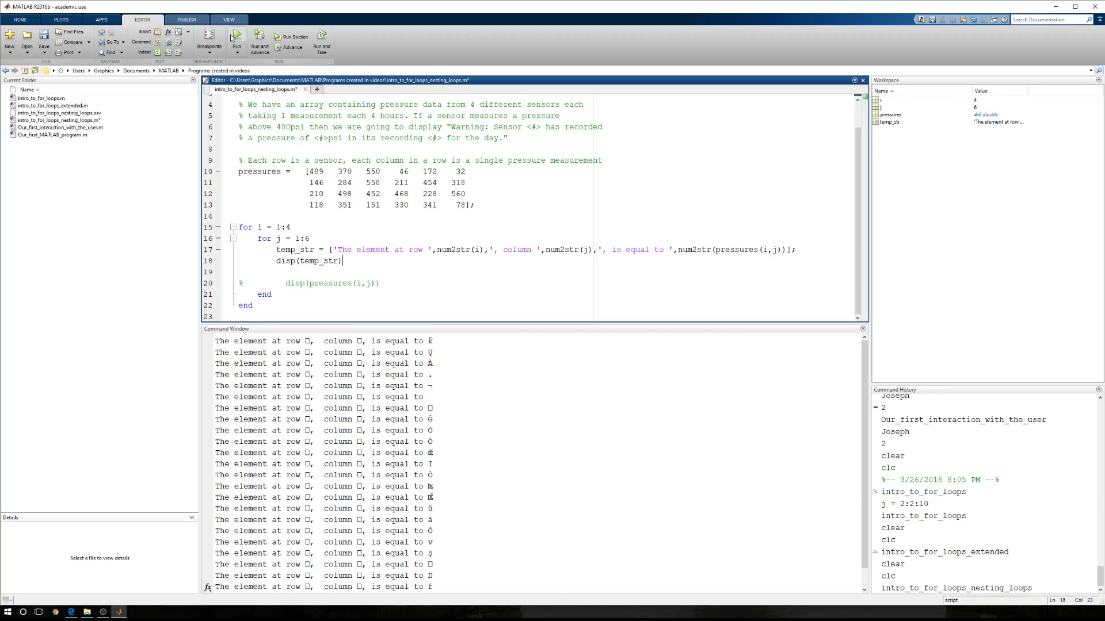
left_click(236, 40)
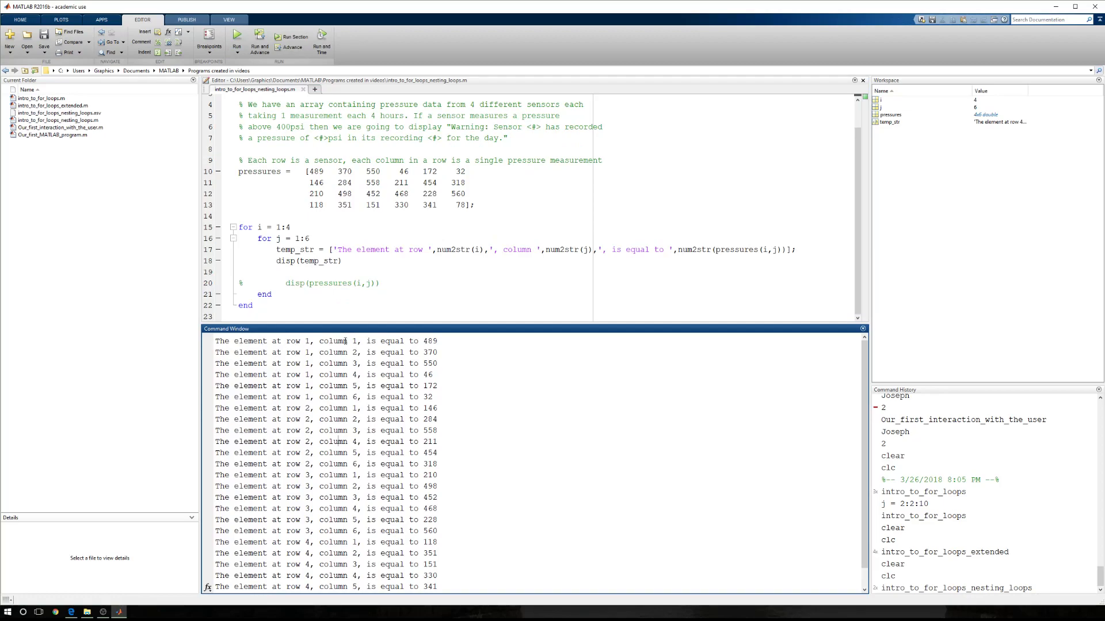
double_click(314, 172)
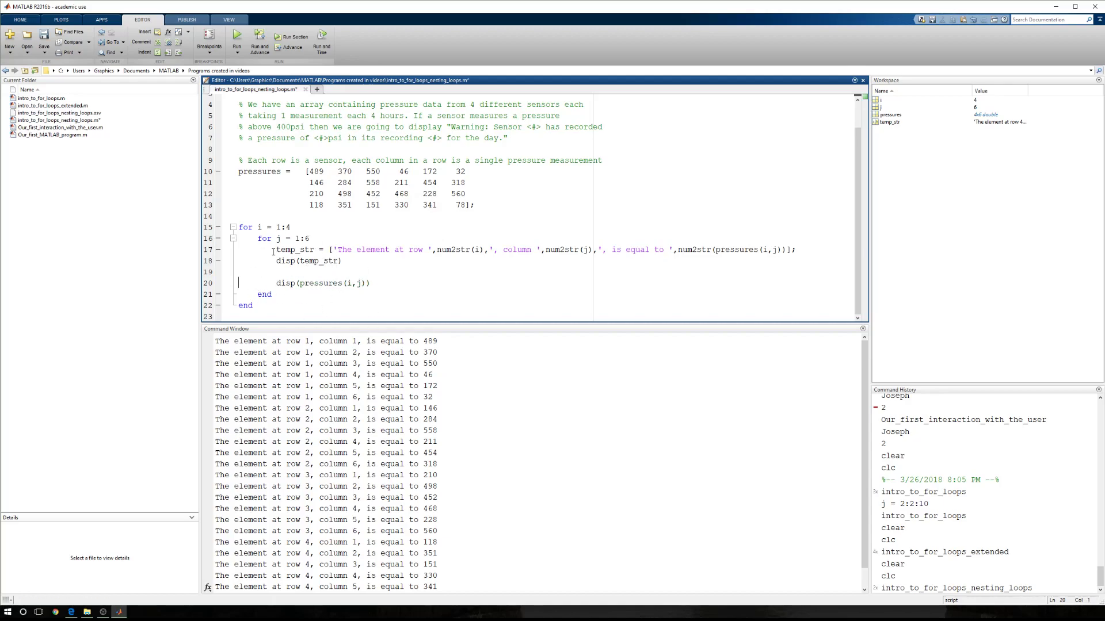
Replace pressures(i,j) in line 20's disp with the inline num2str row/column message, then run
left_click(328, 249)
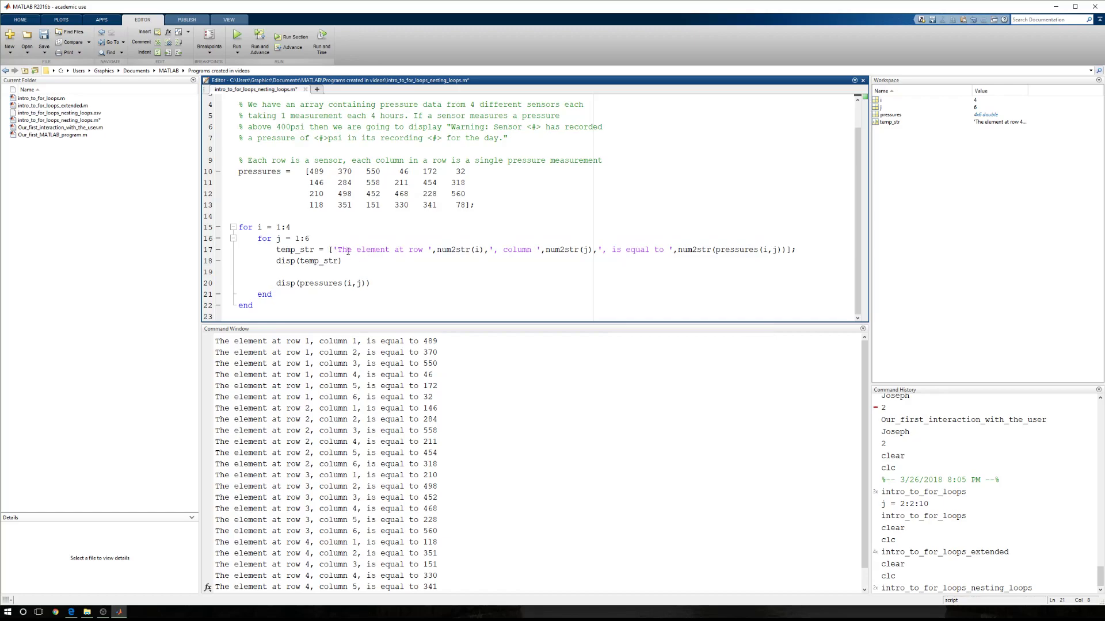
double_click(295, 249)
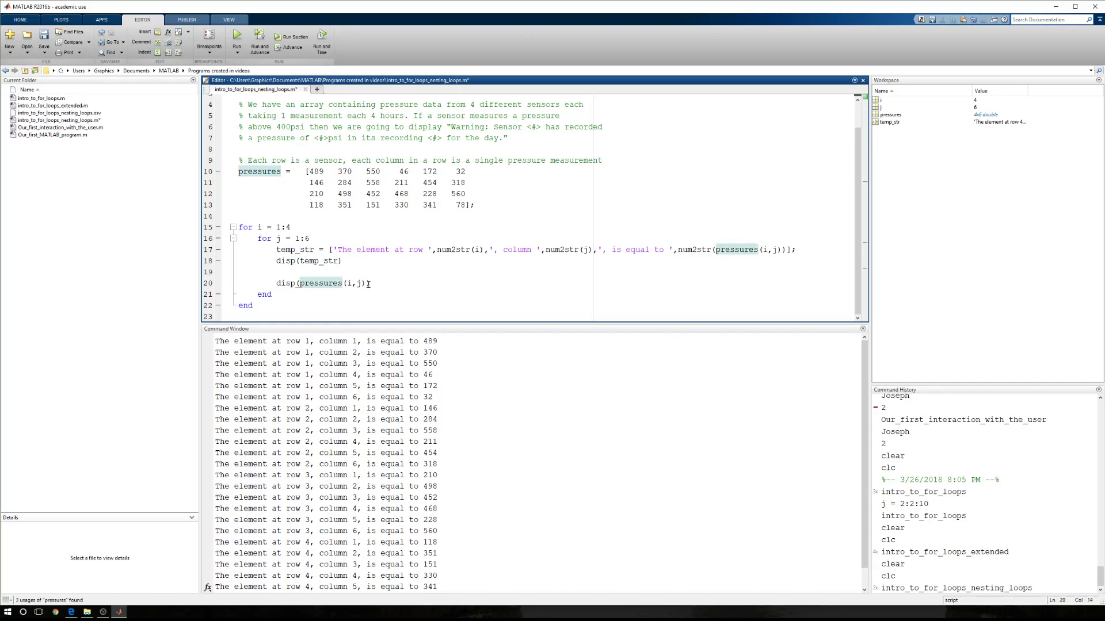
key("Backspace")
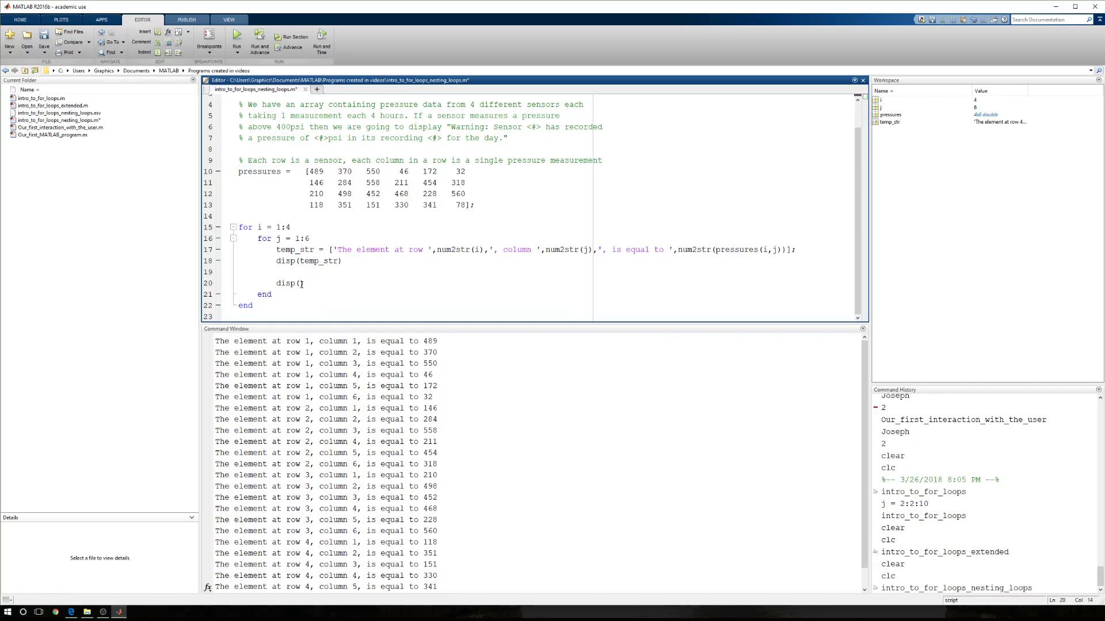
type("['The element at row ',num2str(i),', column ',num2str(j),', is equal to ',num2str(pressures(i,j))])")
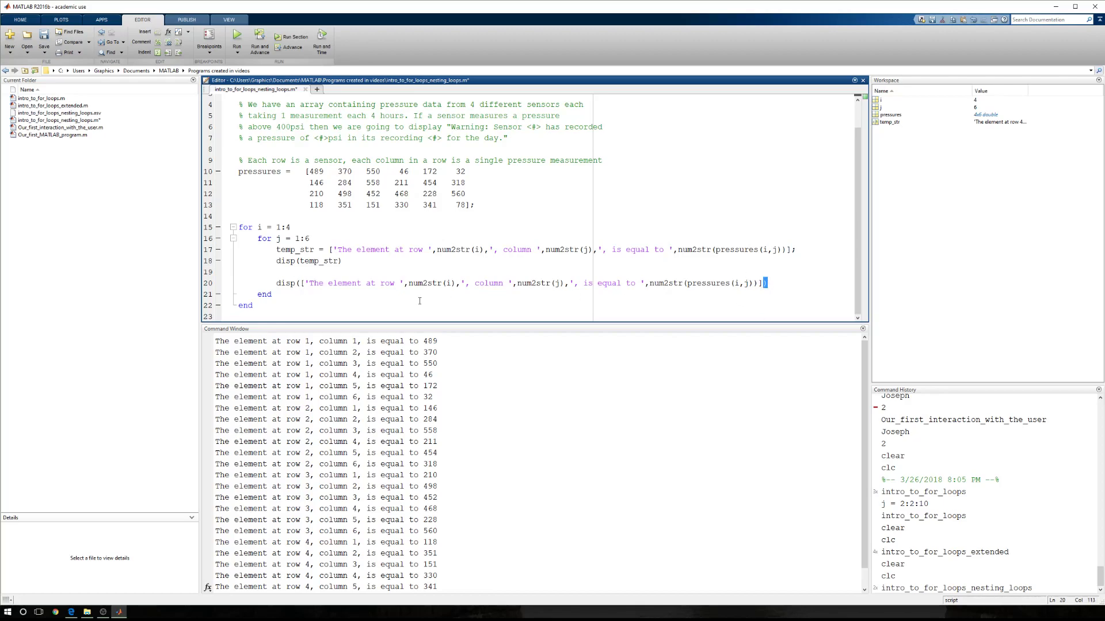
left_click(303, 283)
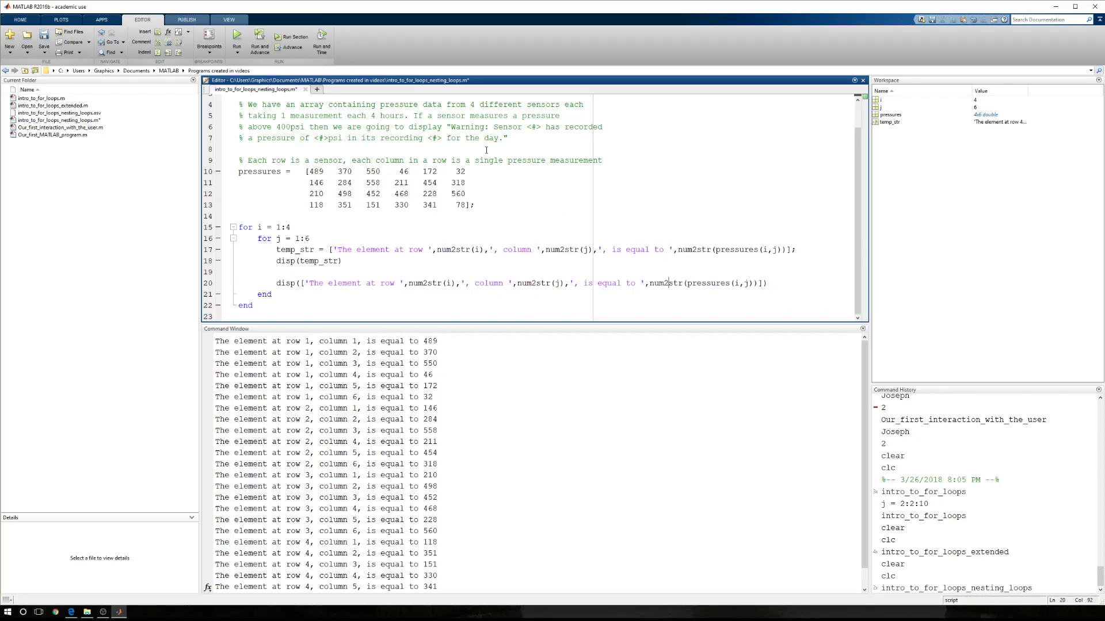
scroll("down", 3)
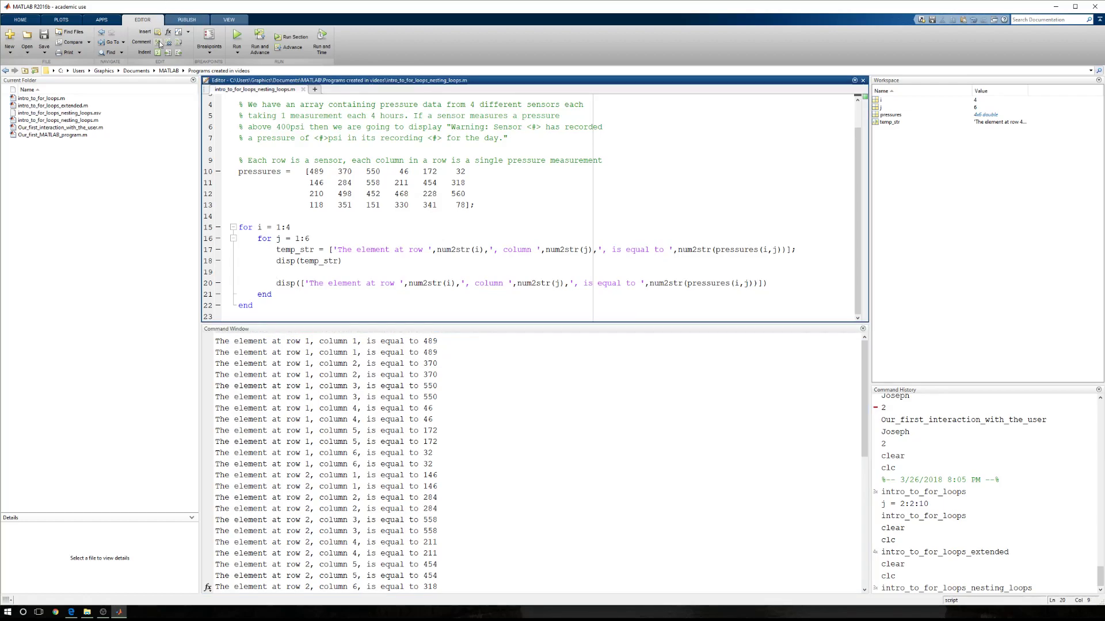
Comment out line 20's inline disp so each message prints only once
left_click(141, 42)
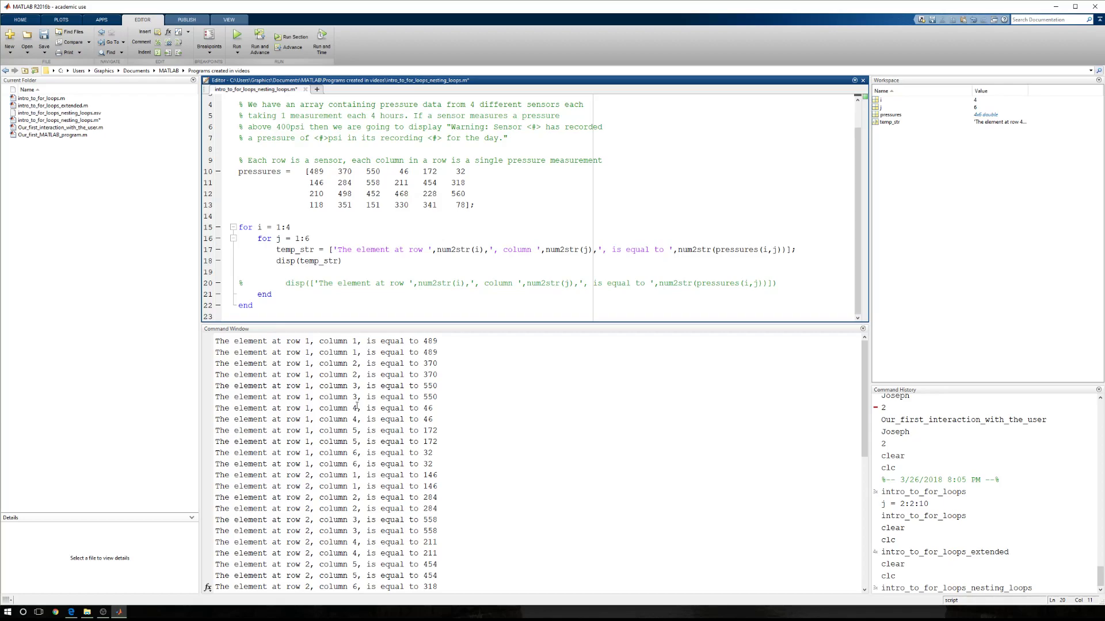
scroll("down", 3)
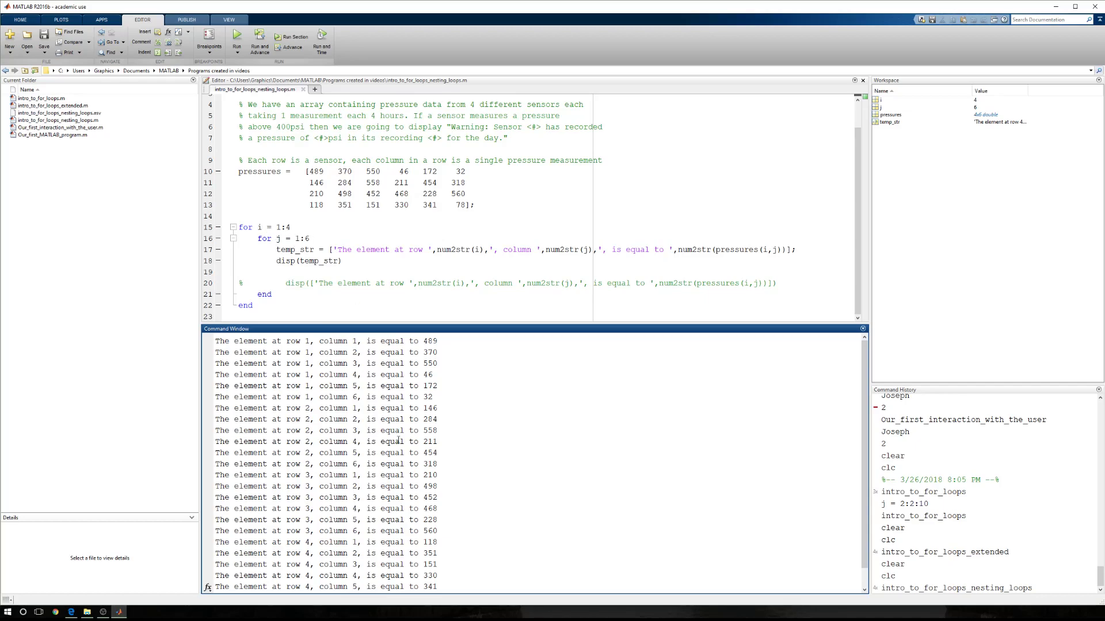
scroll("down", 3)
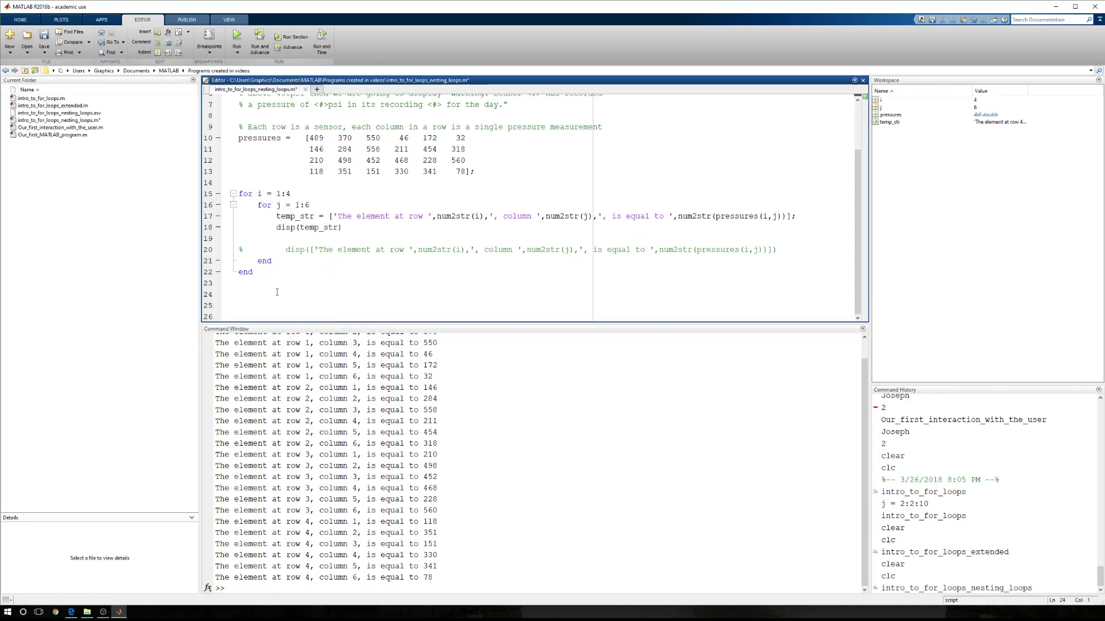
Add disp(' ') and paste a copy of the nested loops below it
type("disp('")
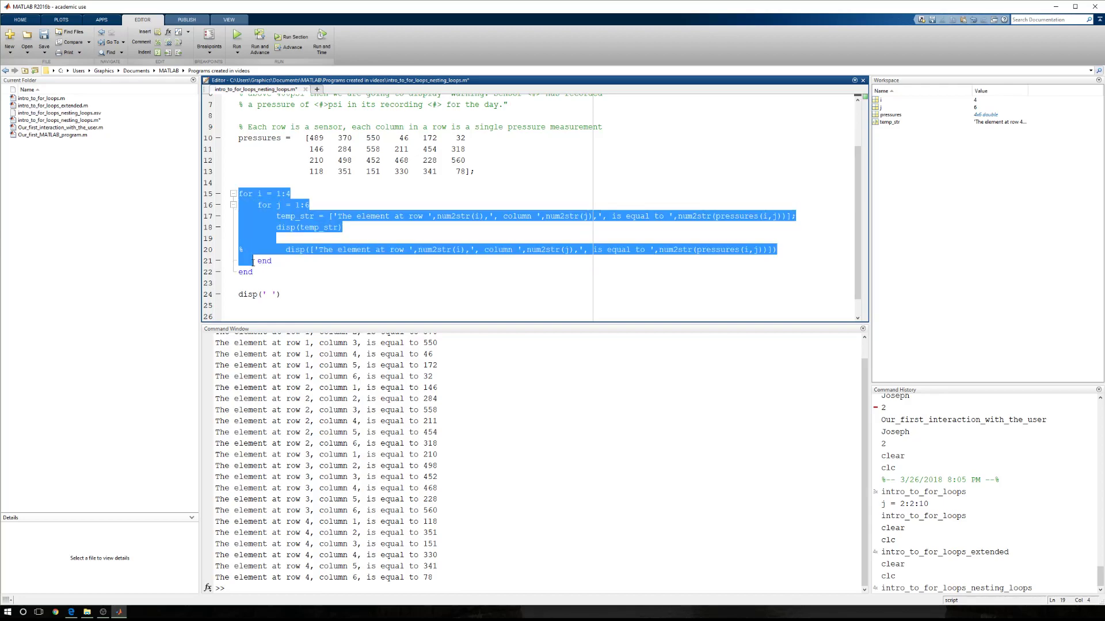
left_click(247, 272)
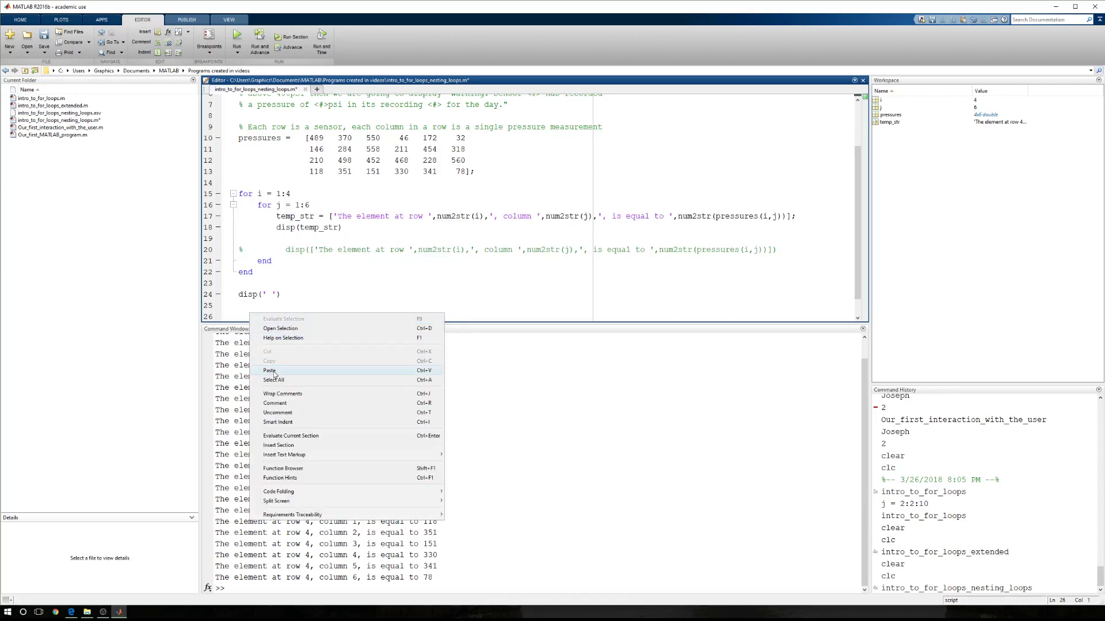
left_click(269, 371)
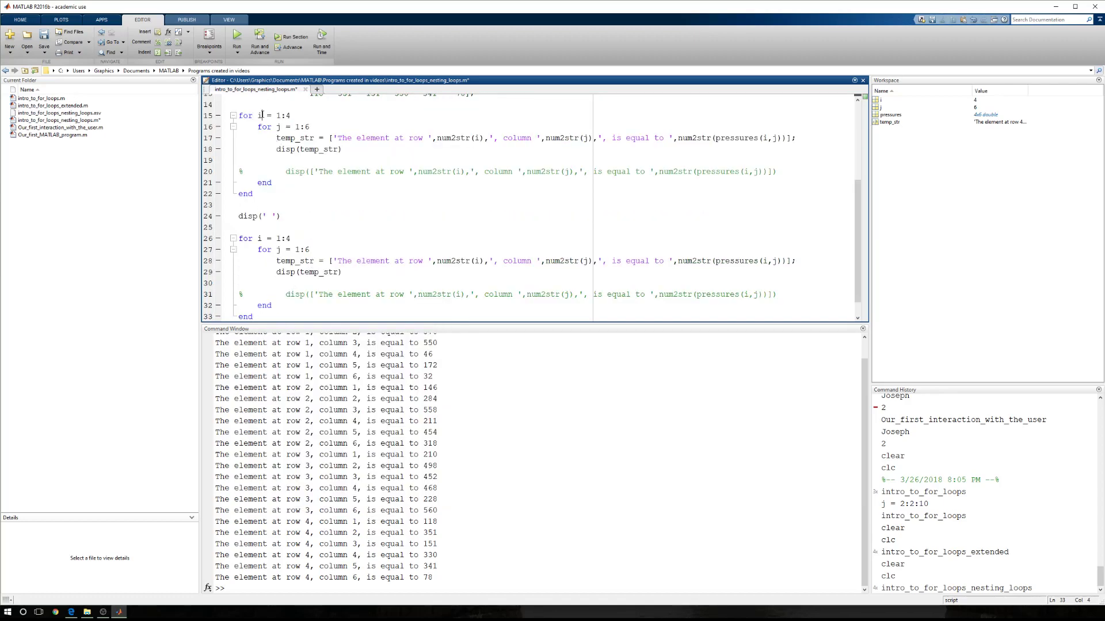
In the copy, make for j = 1:6 the outer loop and for i = 1:4 the inner, then save
double_click(292, 126)
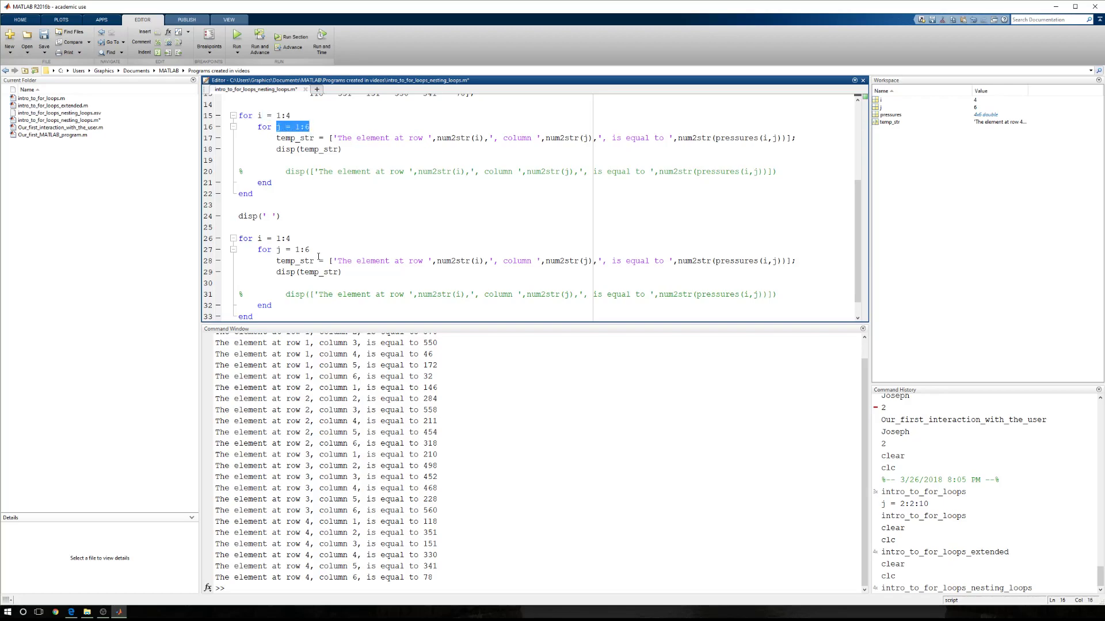
double_click(271, 239)
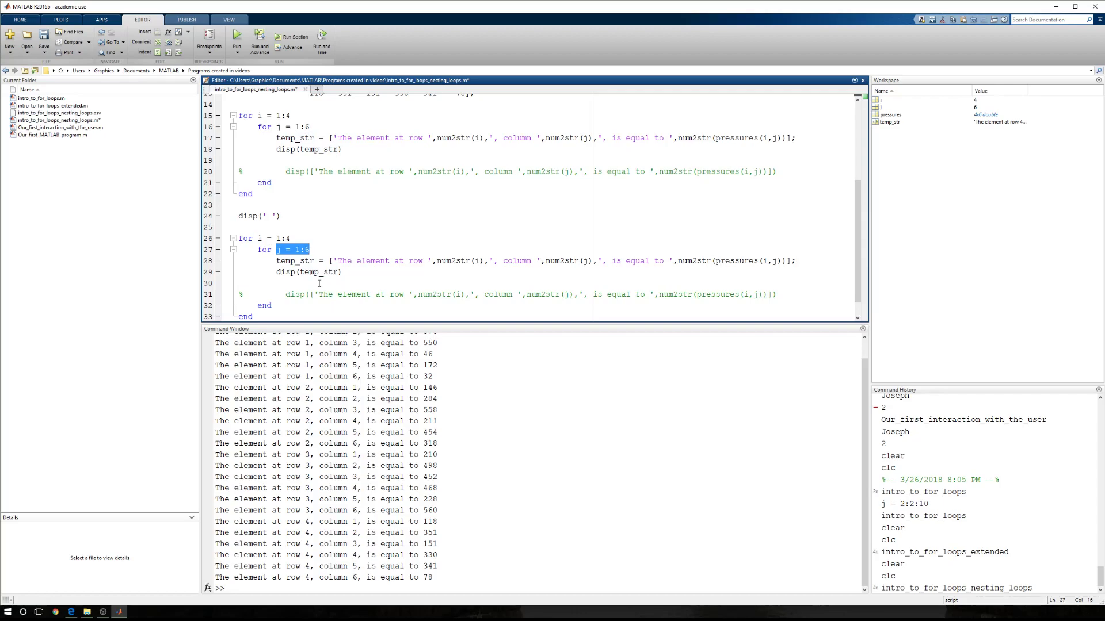
left_click(259, 239)
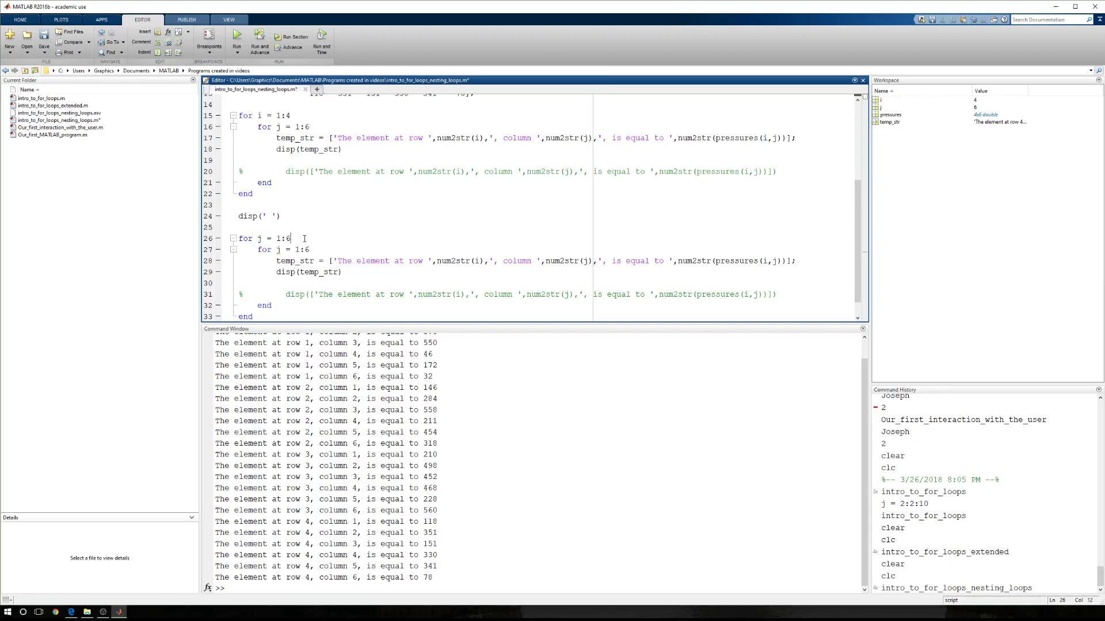
left_click(280, 249)
type("i")
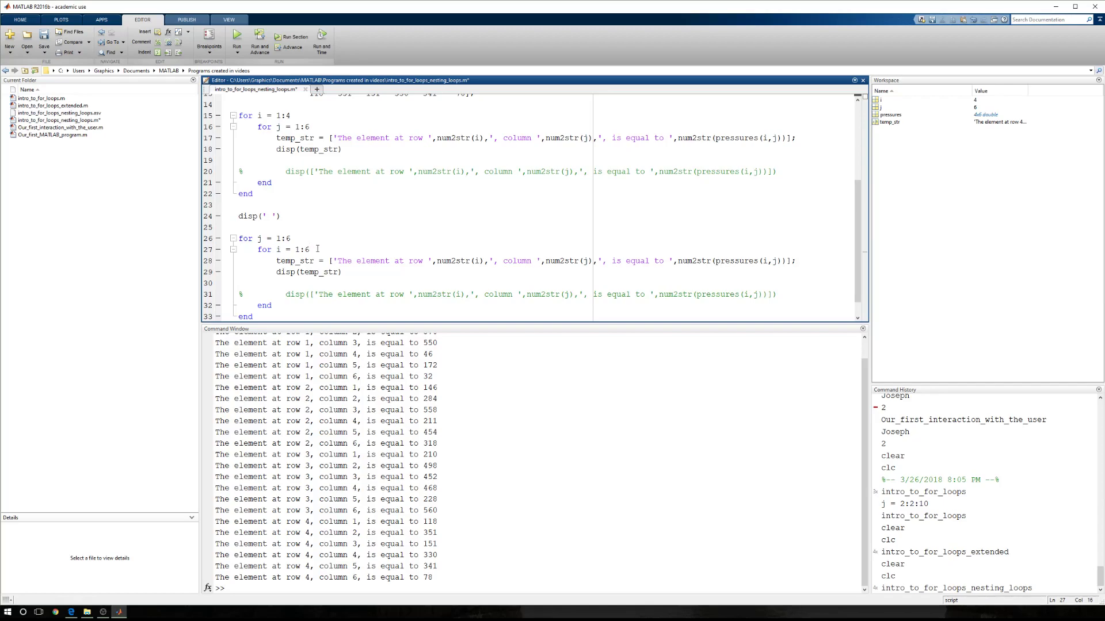
type("4")
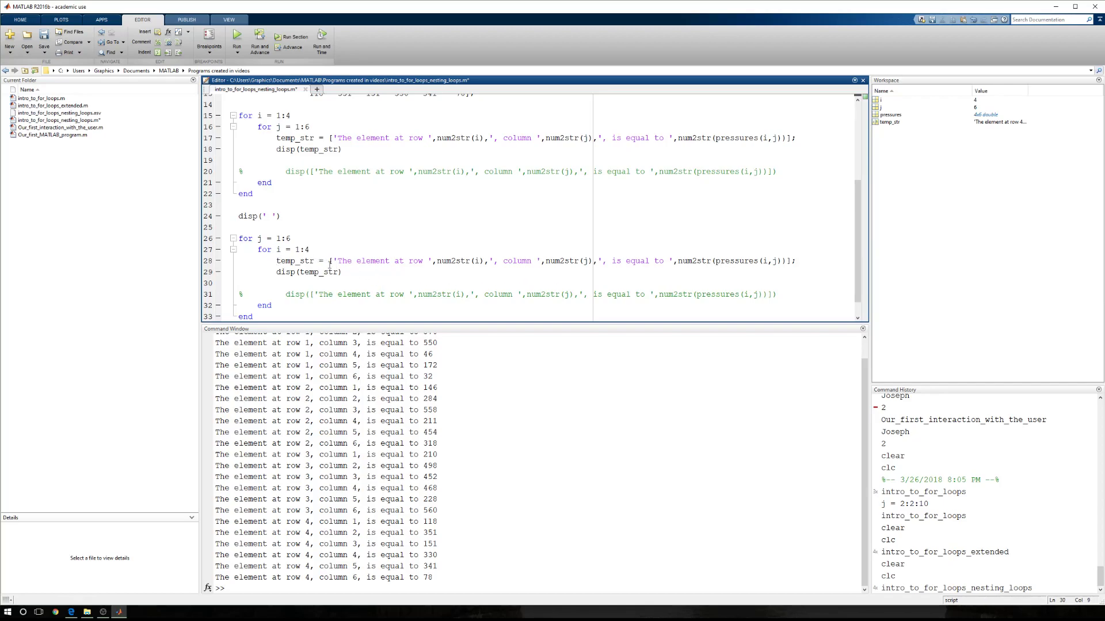
left_click(270, 238)
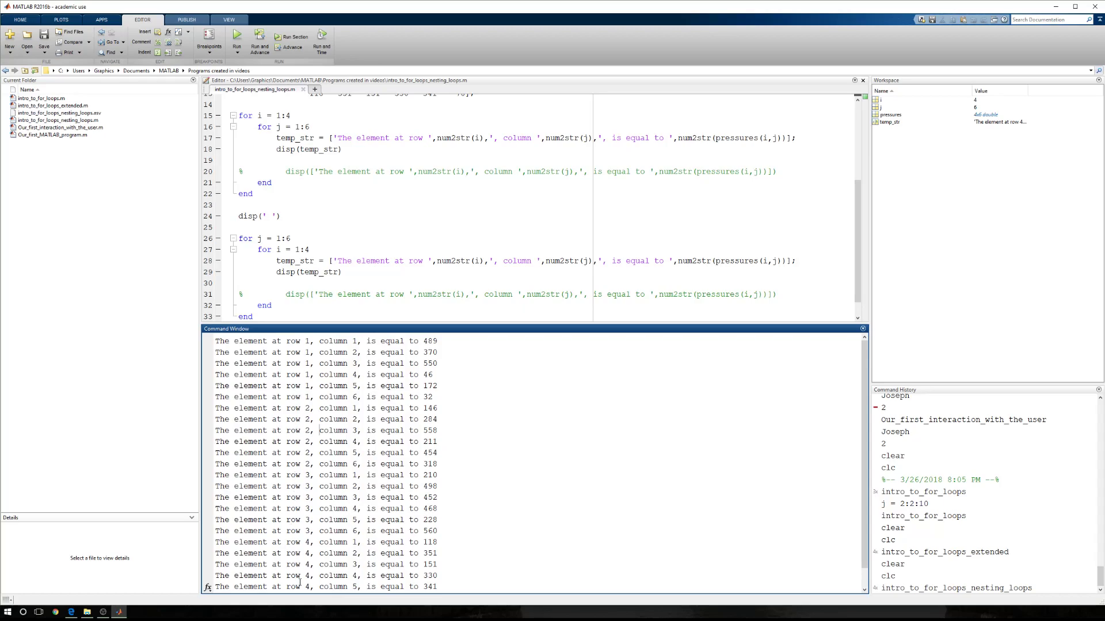
mouse_move(352, 388)
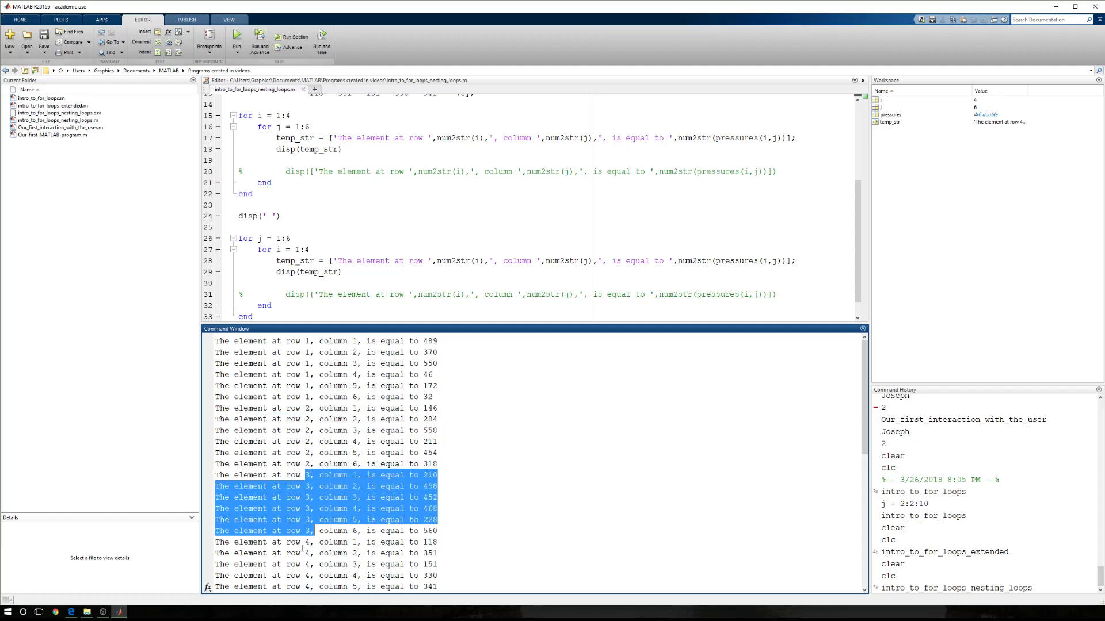
Review the column-by-column output in the Command Window, highlighting column-3 lines and pressures row 1
scroll("down", 3)
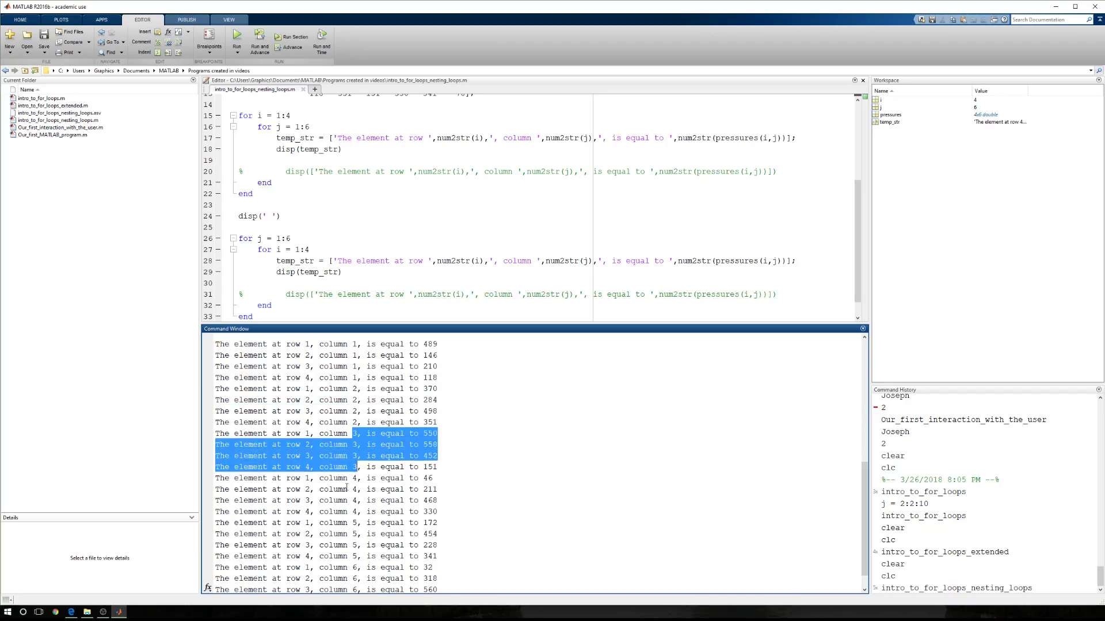
scroll("down", 3)
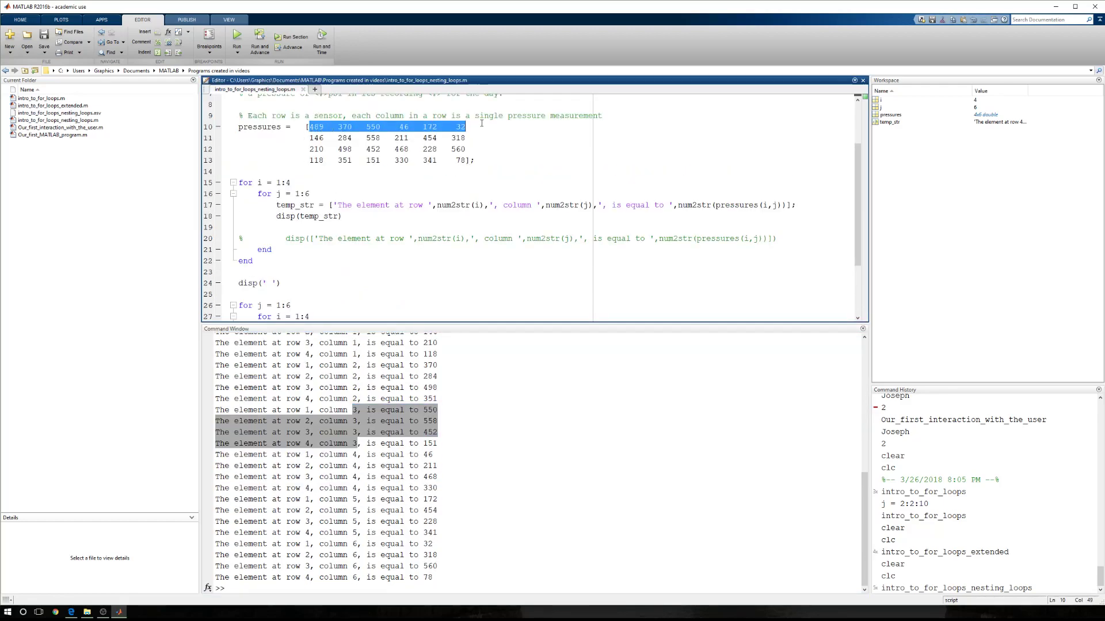
left_click(317, 170)
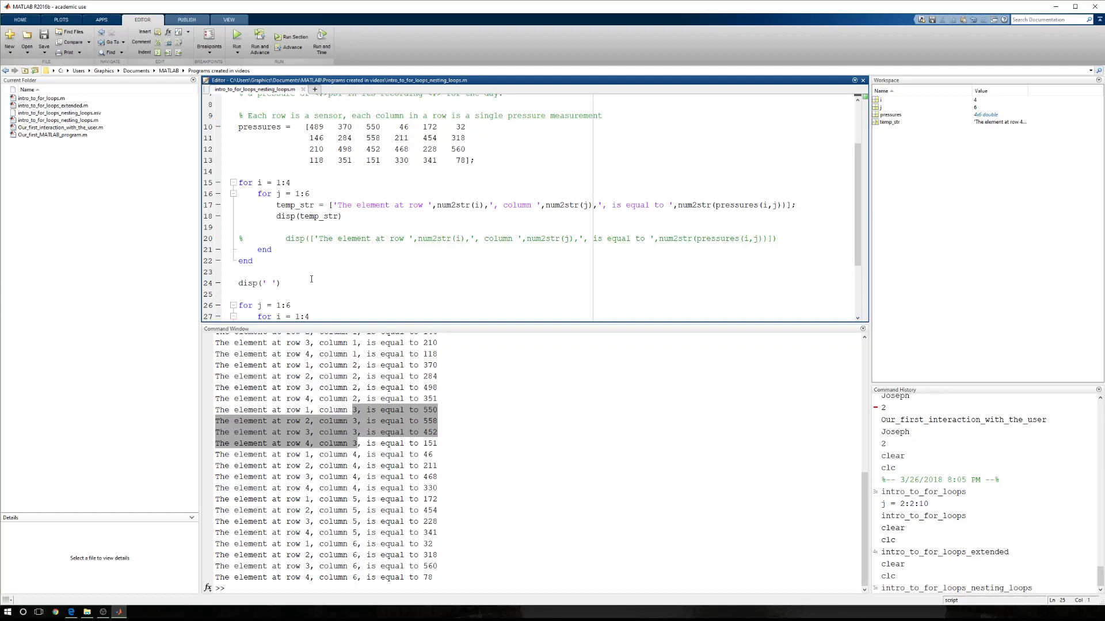
left_click(290, 305)
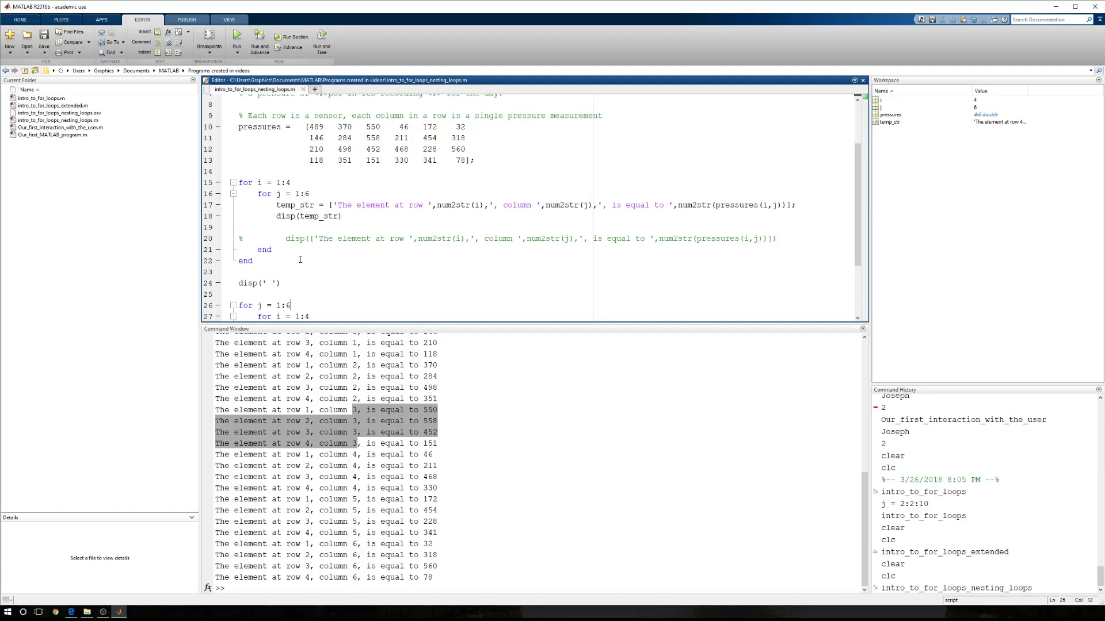
mouse_move(300, 260)
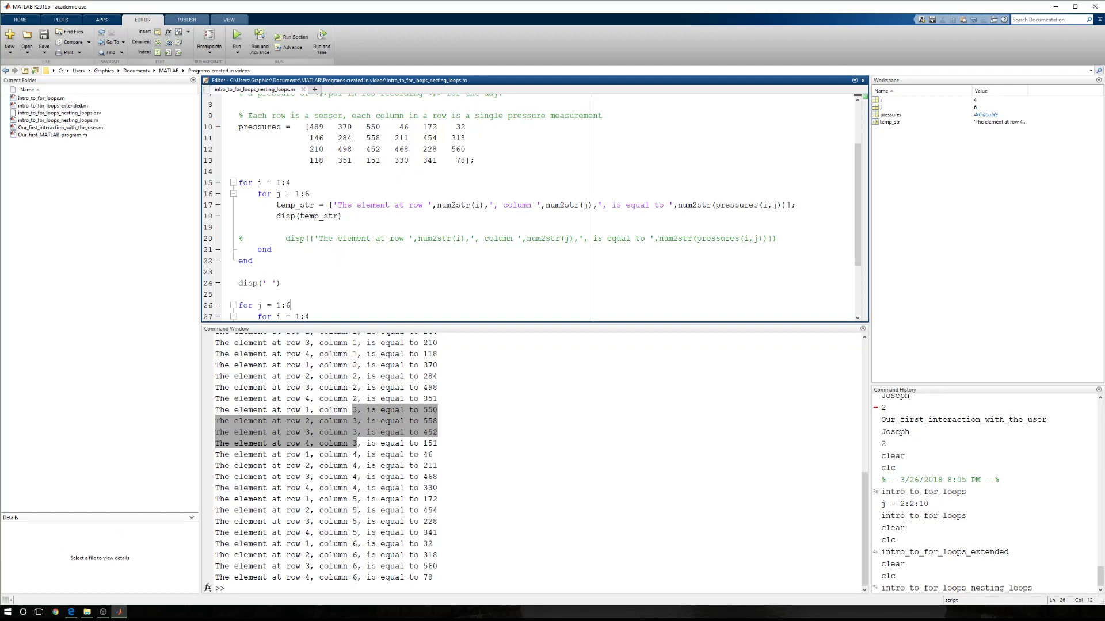